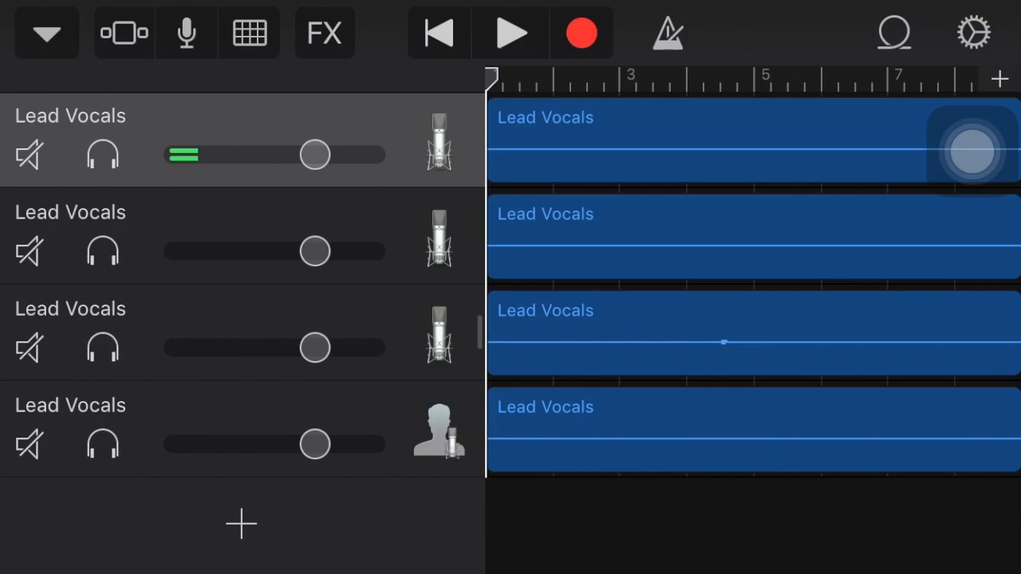
Play back the four Lead Vocals tracks, then stop playback
{"action": "left_click", "coordinate": [511, 33]}
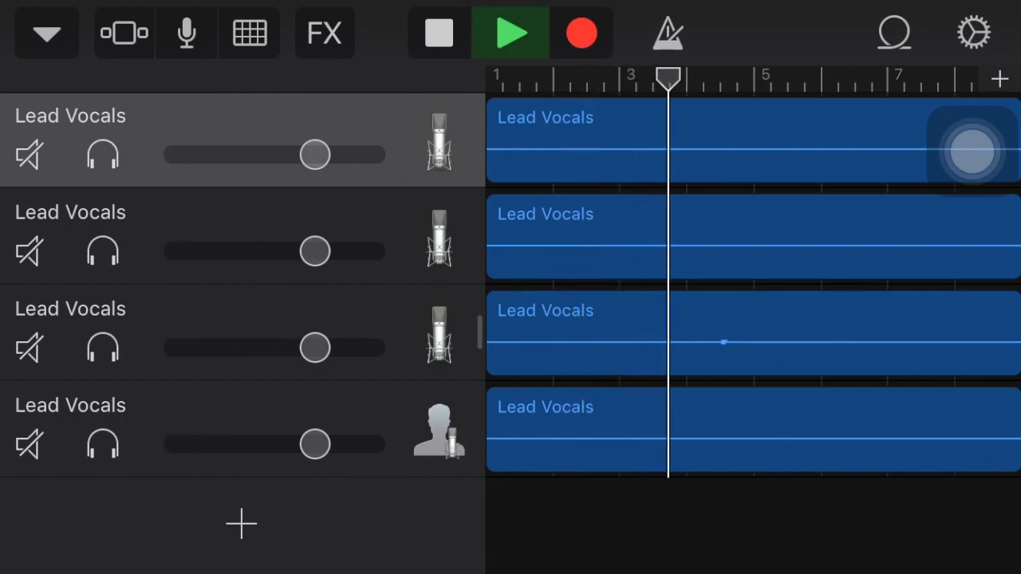
{"action": "left_click", "coordinate": [513, 33]}
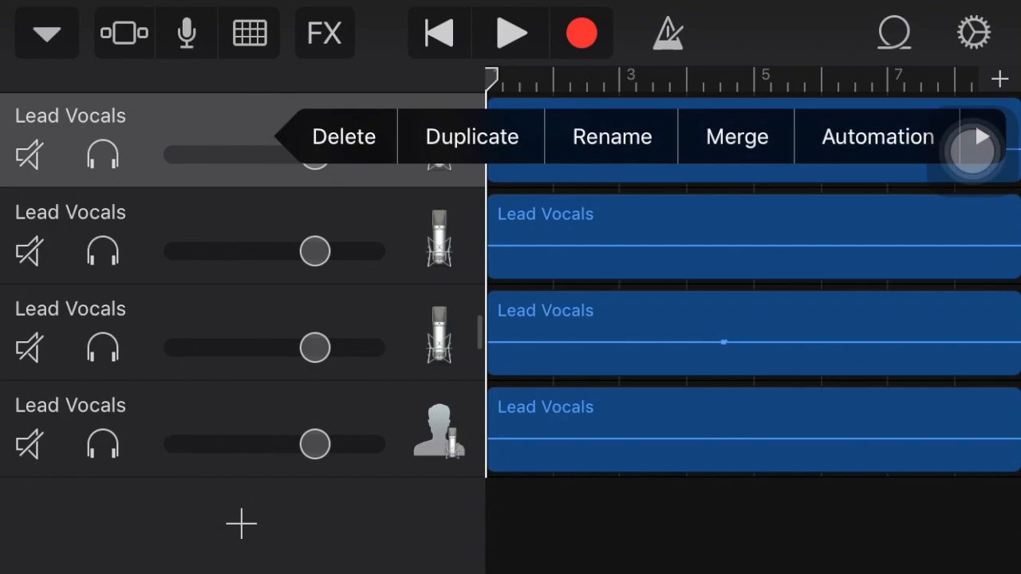
Rename the first track from Lead Vocals to Lead Vocal 1
{"action": "left_click", "coordinate": [610, 136]}
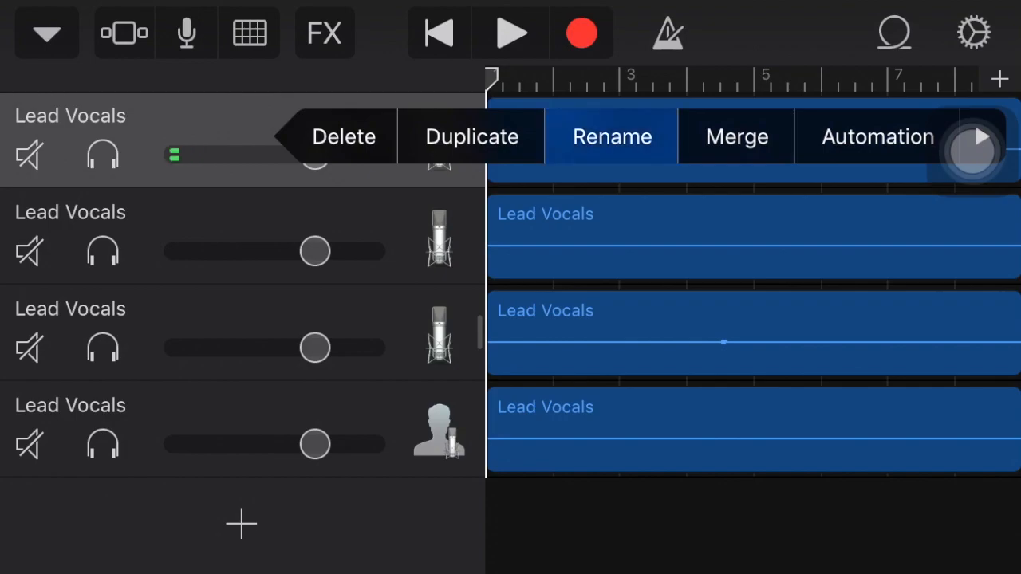
{"action": "left_click", "coordinate": [610, 135]}
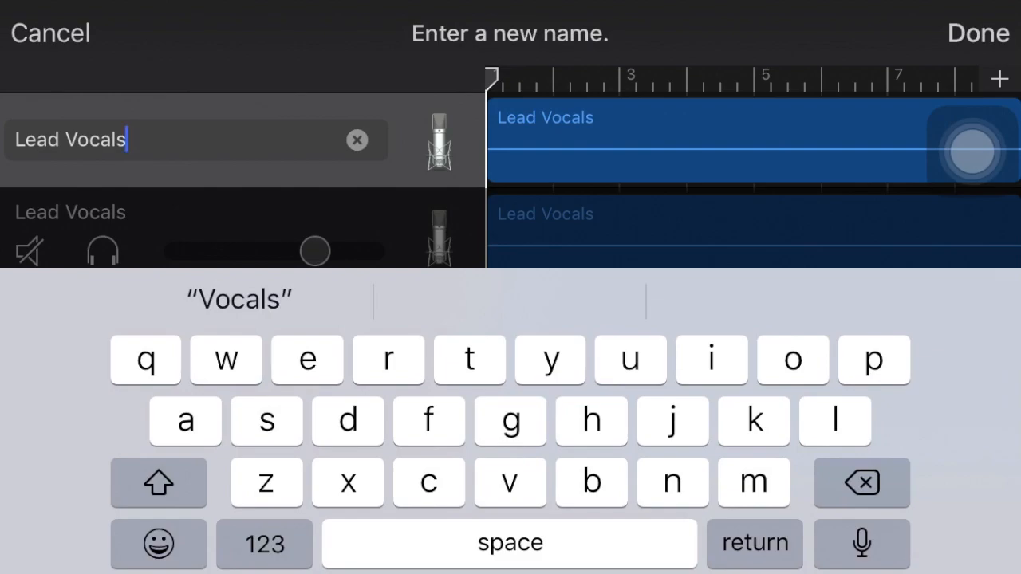
{"action": "left_click", "coordinate": [862, 481]}
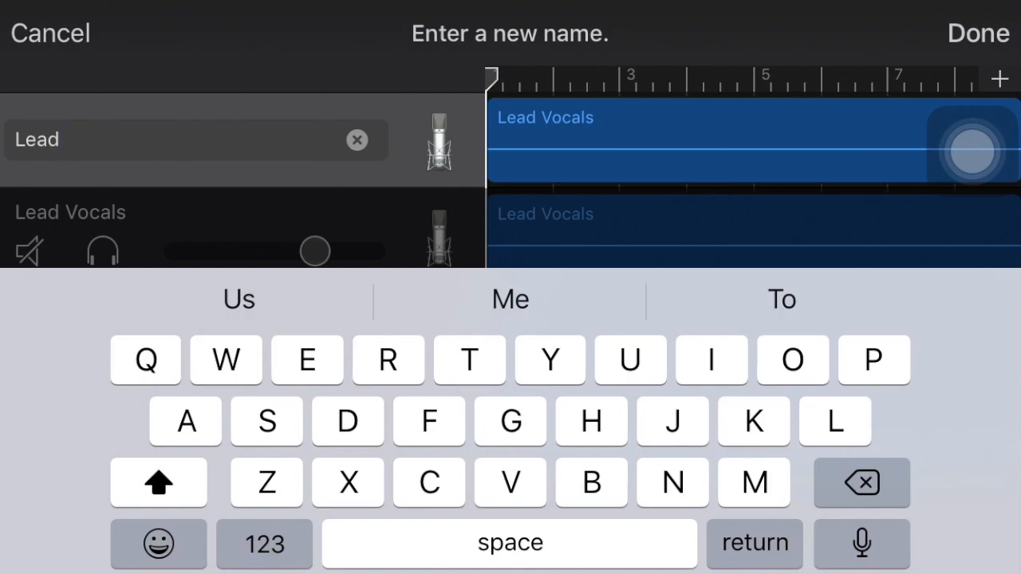
{"action": "left_click", "coordinate": [792, 359]}
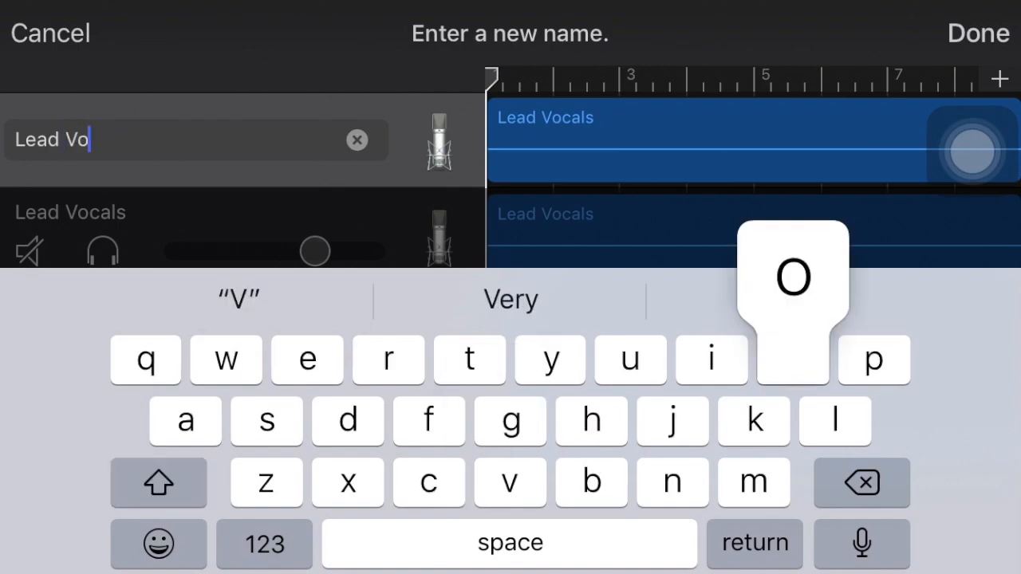
{"action": "type", "text": "cal"}
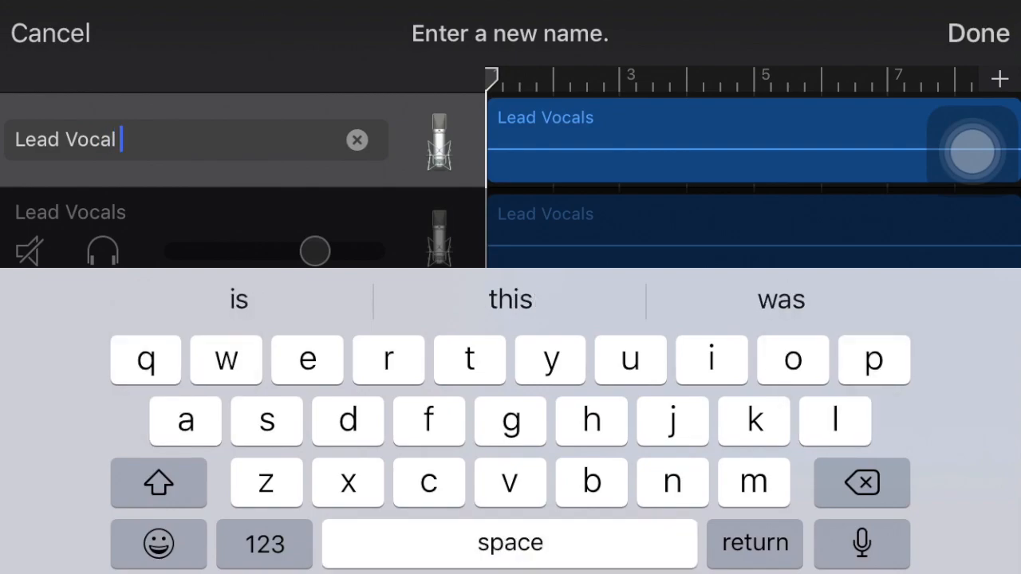
{"action": "type", "text": "1"}
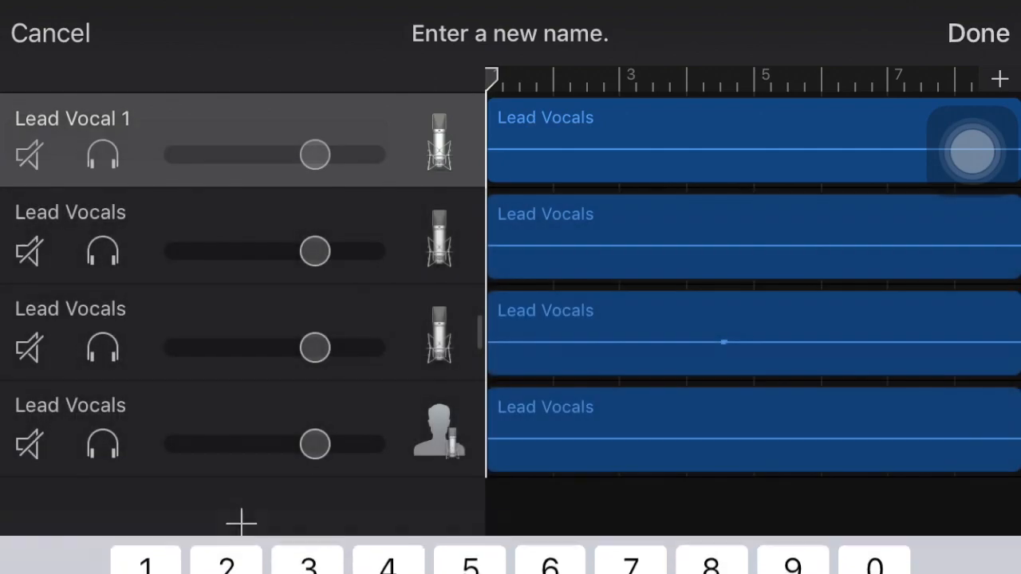
{"action": "left_click", "coordinate": [974, 33]}
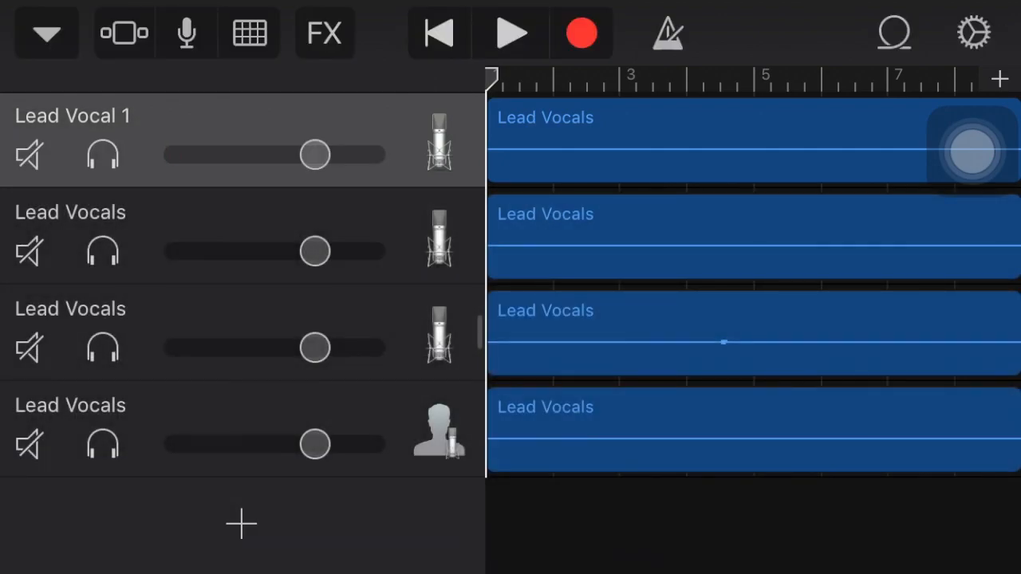
Rename another track as a harmony part and resume playback
{"action": "left_click", "coordinate": [718, 236]}
{"action": "type", "text": "Low harmony"}
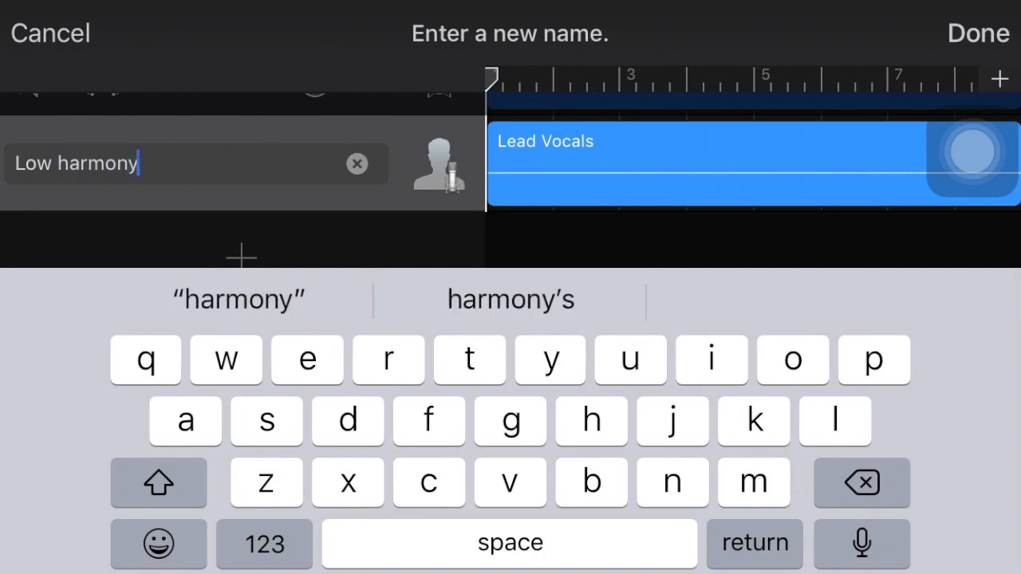
{"action": "left_click", "coordinate": [978, 32]}
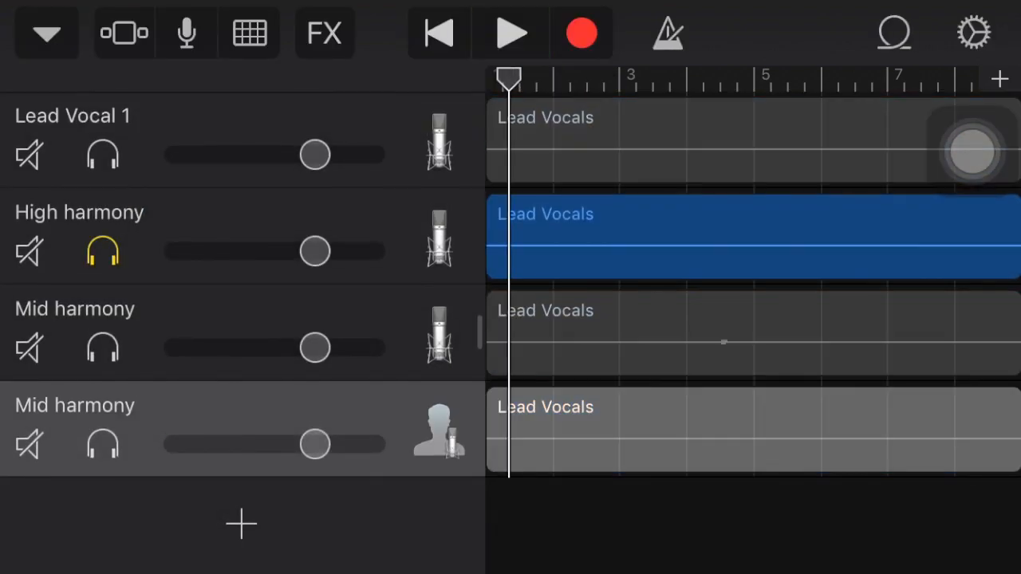
{"action": "left_click", "coordinate": [510, 33]}
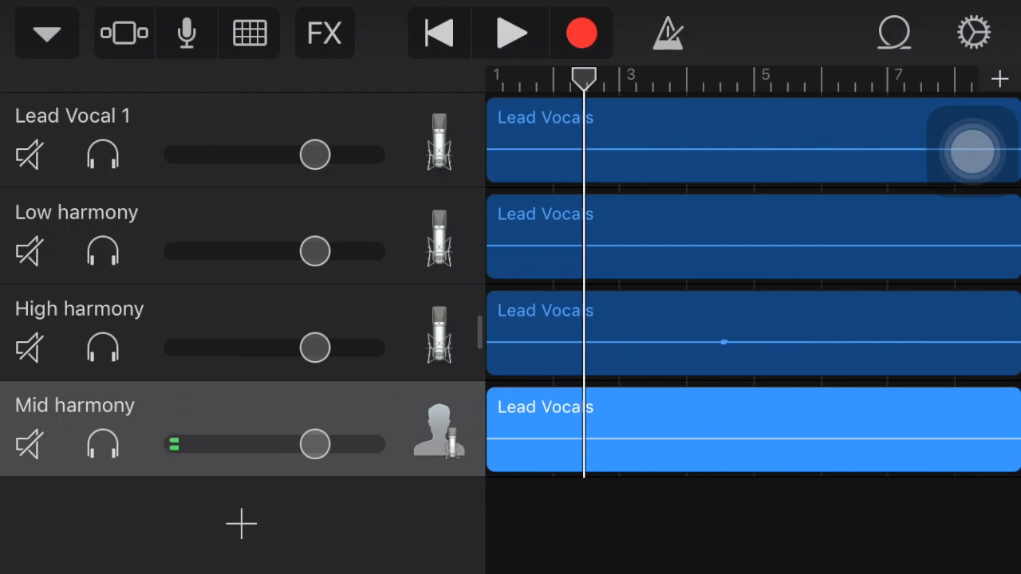
Return to My Songs and rename the song 'Look into your eyes / Lead'
{"action": "left_click", "coordinate": [46, 33]}
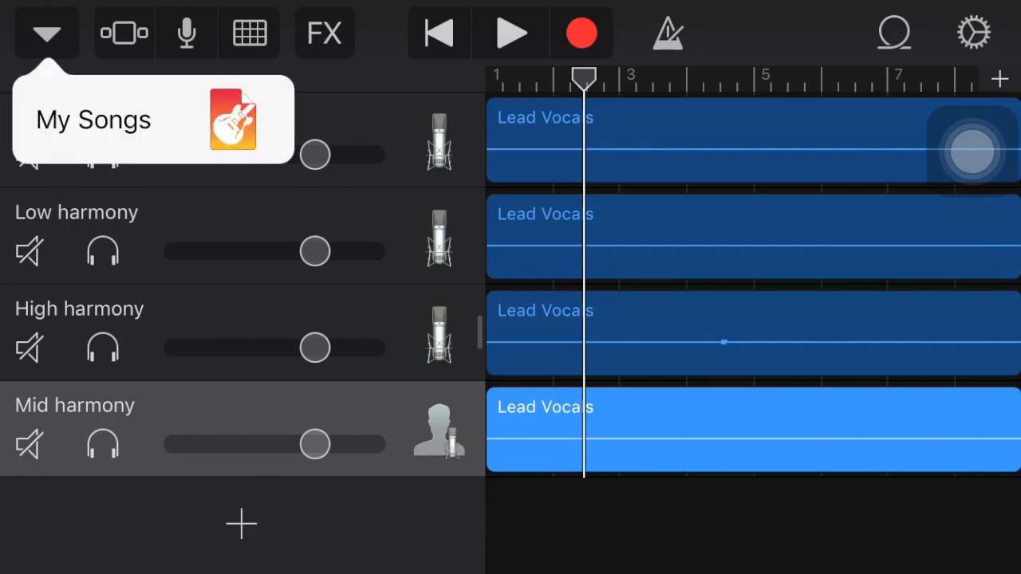
{"action": "left_click", "coordinate": [92, 119]}
{"action": "type", "text": "Look int"}
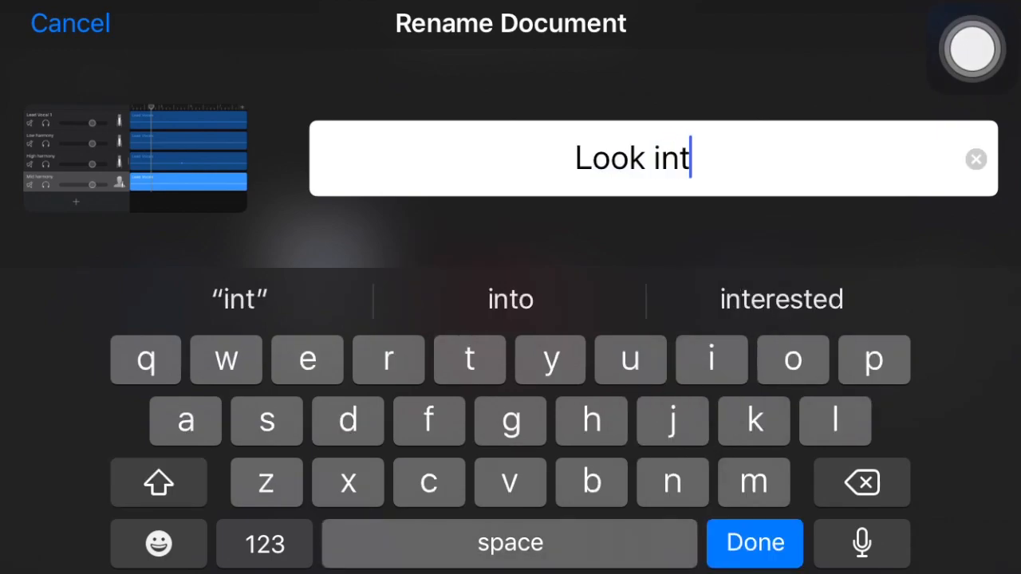
{"action": "left_click", "coordinate": [509, 300]}
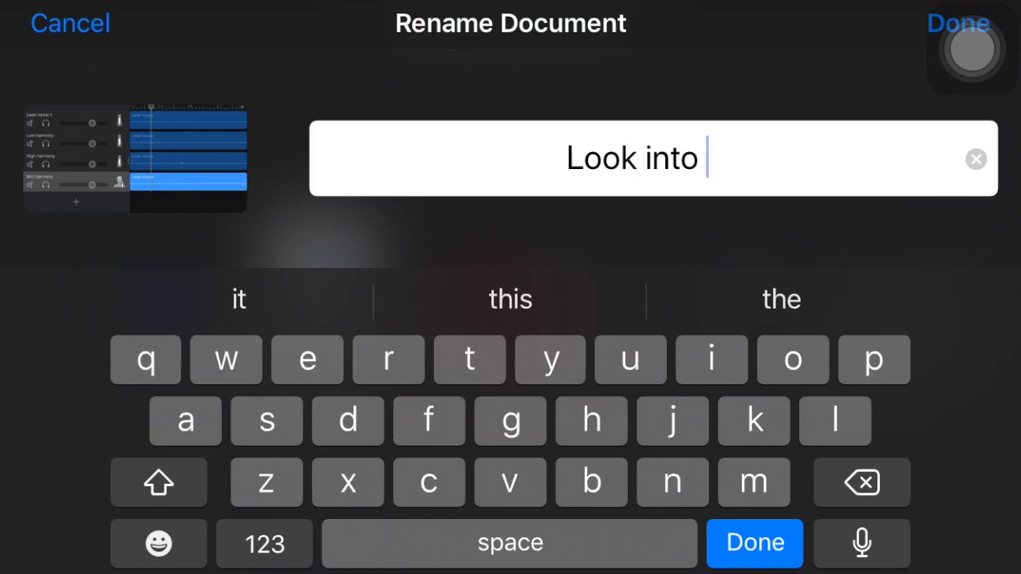
{"action": "type", "text": "your eyes /"}
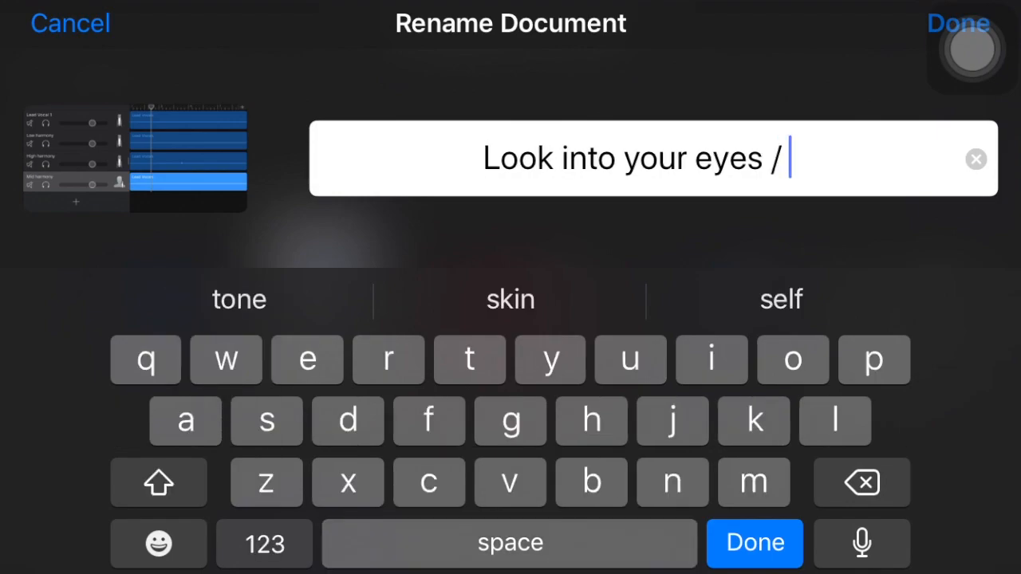
{"action": "type", "text": "Lead"}
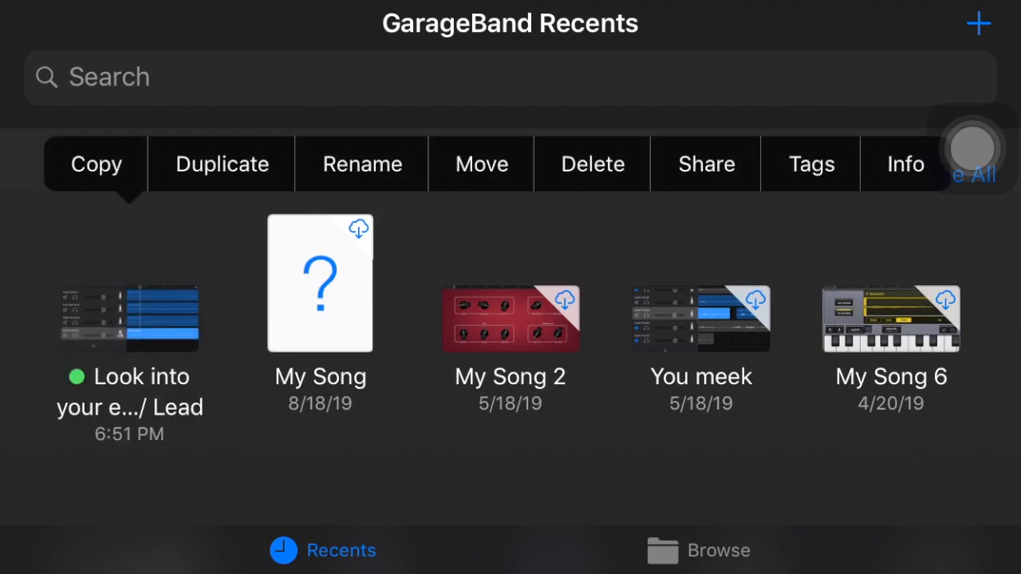
{"action": "left_click", "coordinate": [95, 163]}
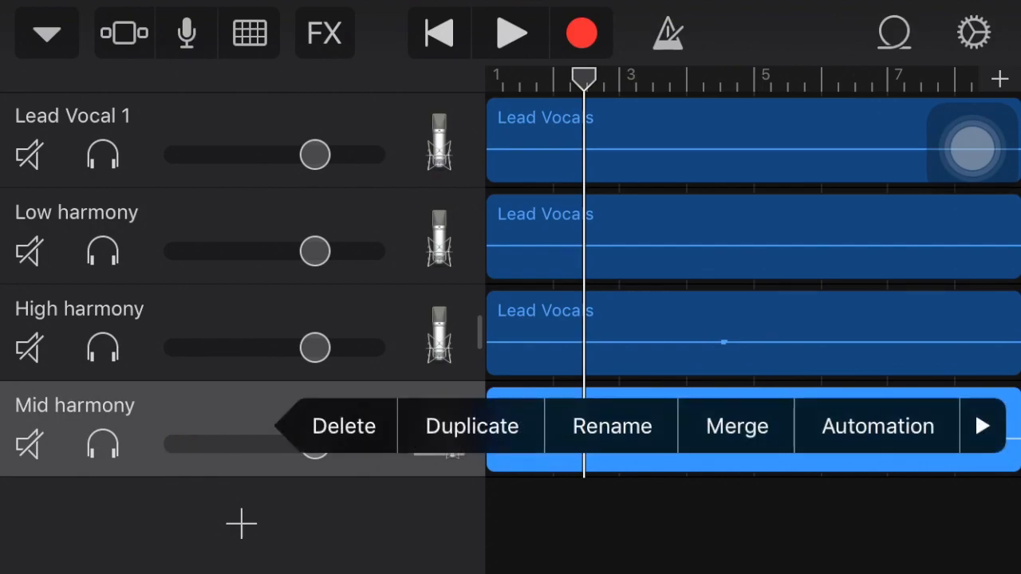
Delete the Mid harmony and High harmony tracks from the copied song
{"action": "left_click", "coordinate": [342, 425]}
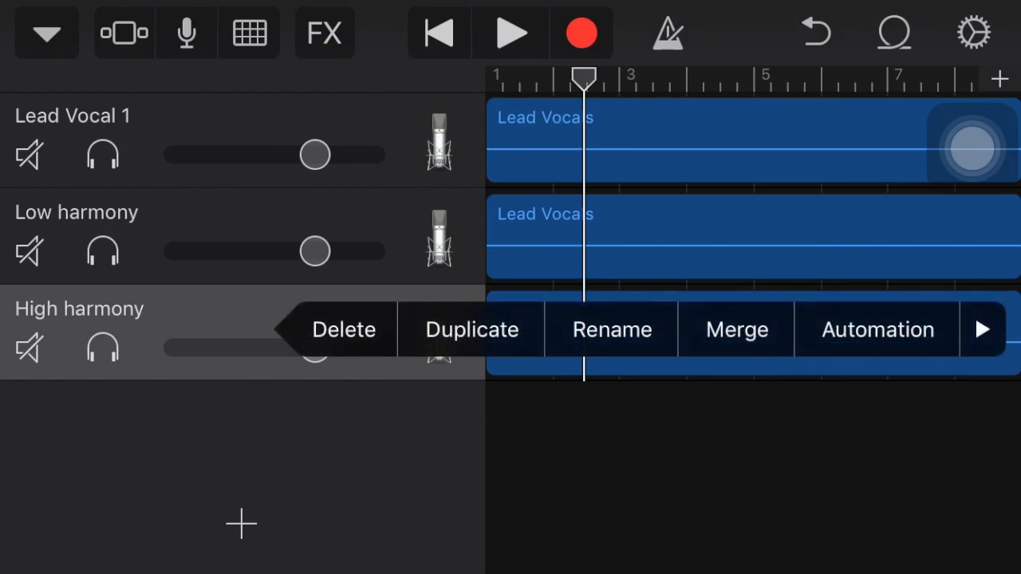
{"action": "left_click", "coordinate": [342, 329]}
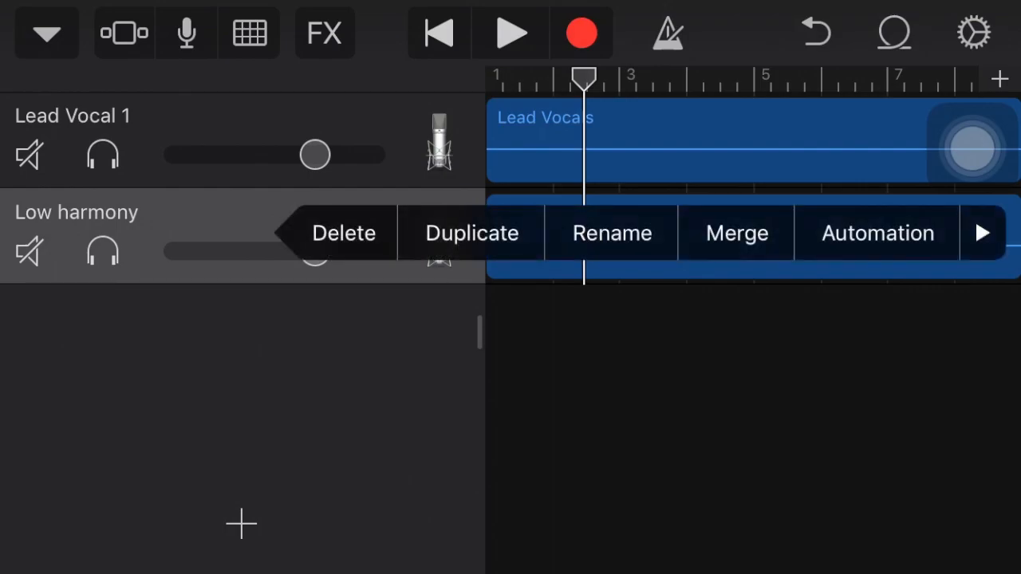
{"action": "left_click", "coordinate": [343, 233]}
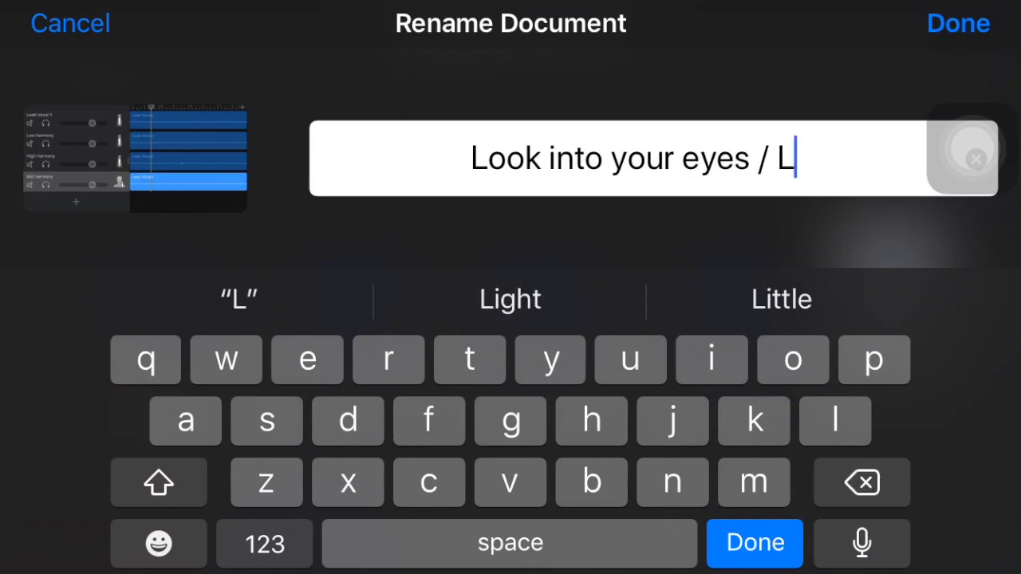
Name the copy 'Look into your eyes / Low harmony' and reopen it to check the Low harmony track
{"action": "type", "text": "ow h"}
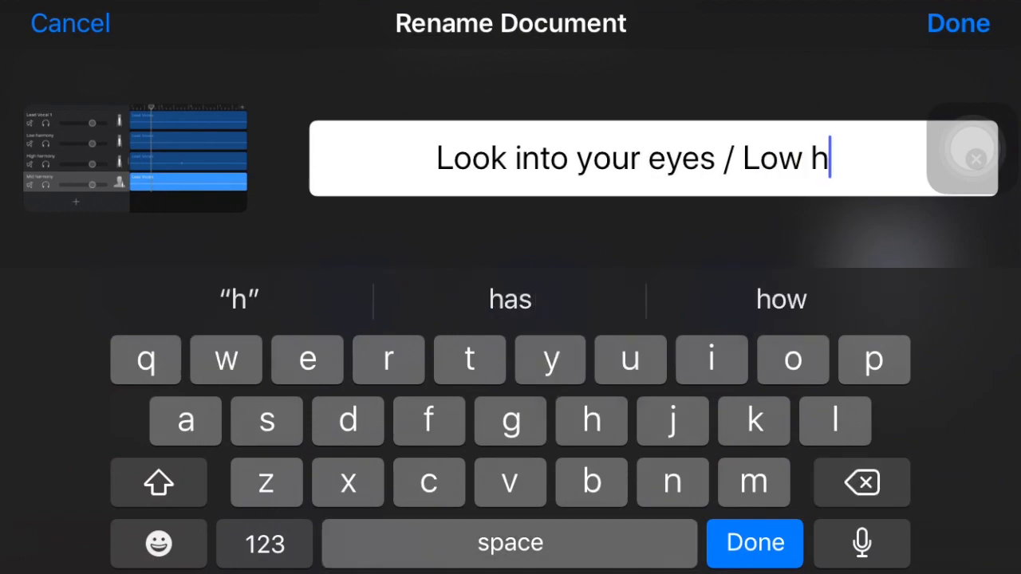
{"action": "type", "text": "armony"}
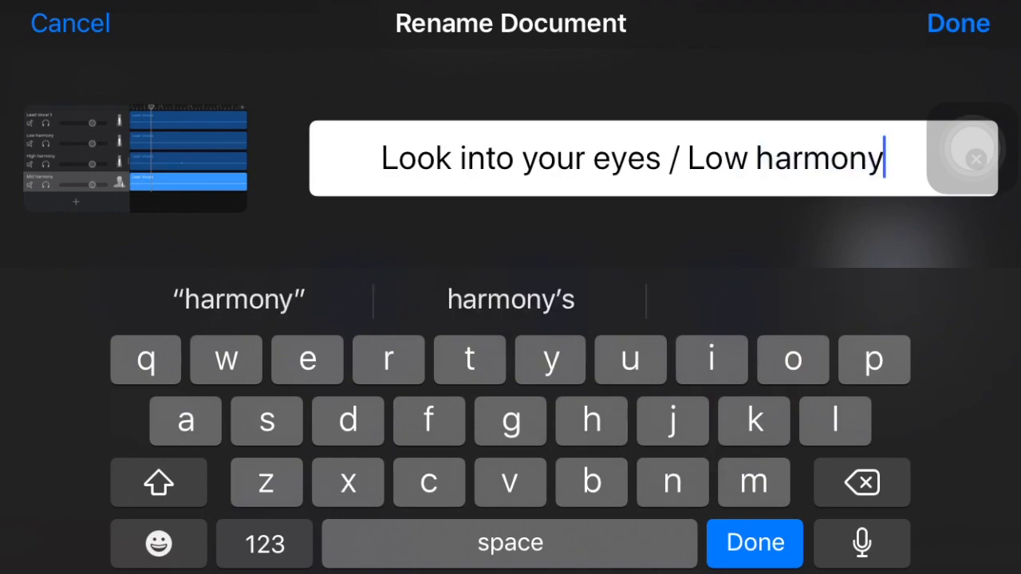
{"action": "left_click", "coordinate": [952, 22]}
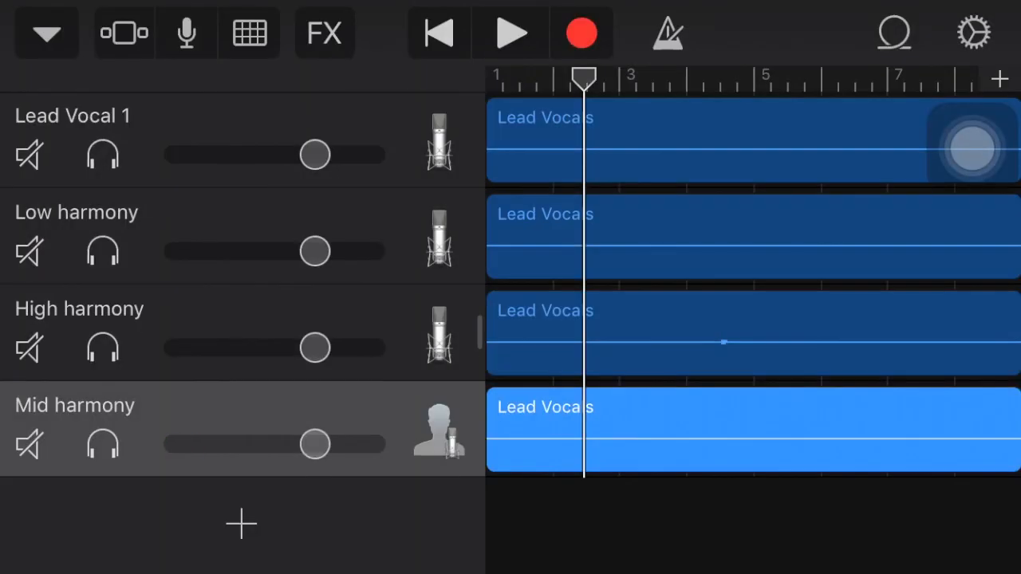
{"action": "left_click", "coordinate": [95, 116]}
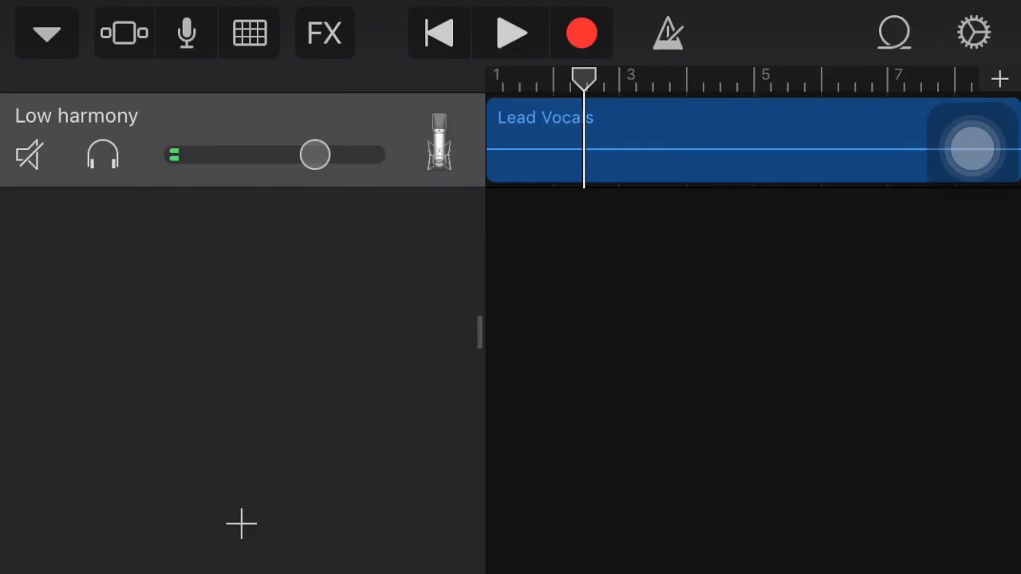
{"action": "left_click", "coordinate": [46, 35]}
{"action": "type", "text": "Look into your eyes / Lead 2"}
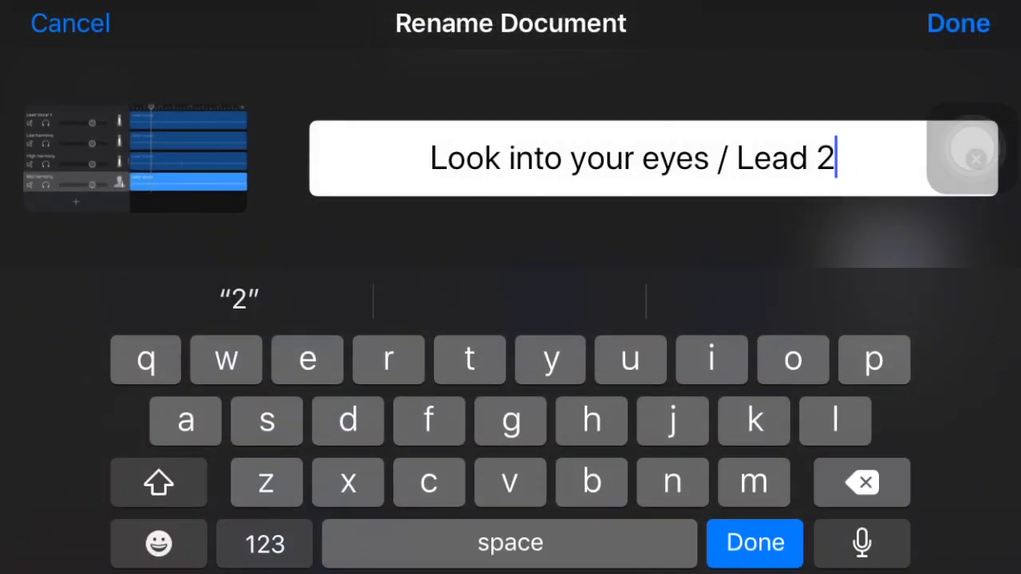
Confirm the 'Lead 2' copy name, then delete Lead Vocal 1 and Low harmony tracks
{"action": "left_click", "coordinate": [710, 360]}
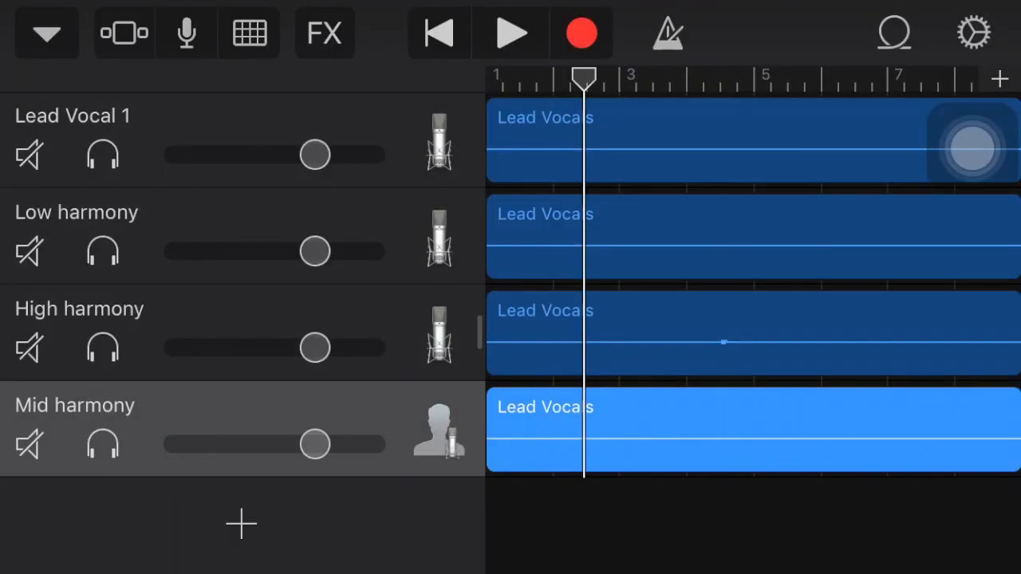
{"action": "left_click", "coordinate": [72, 114]}
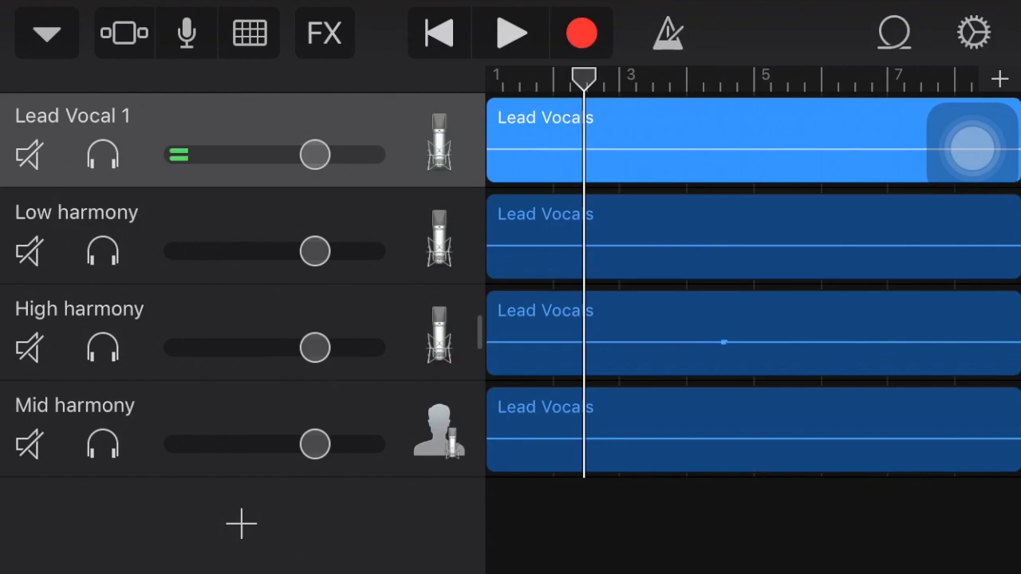
{"action": "left_click", "coordinate": [750, 144]}
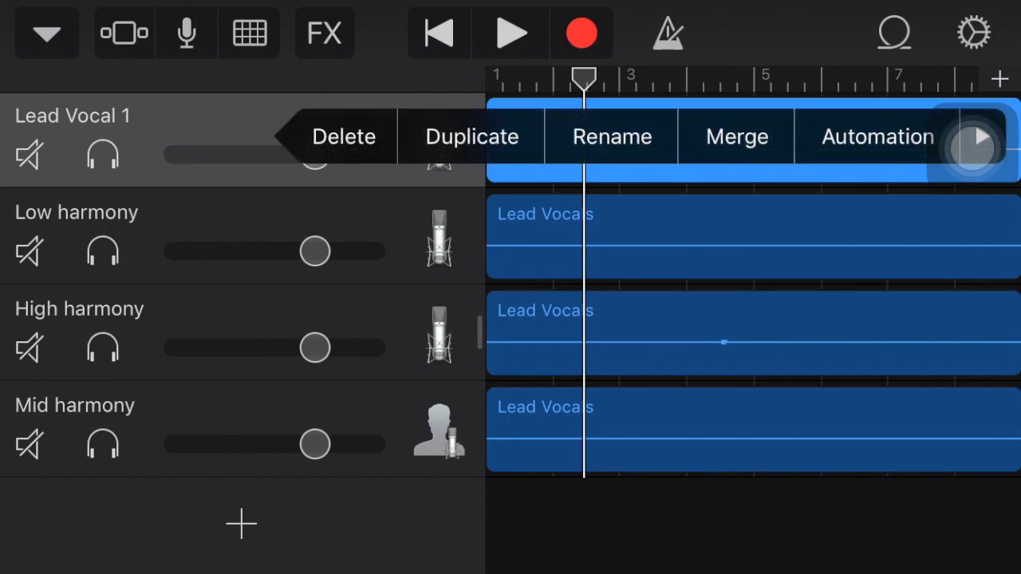
{"action": "left_click", "coordinate": [343, 136]}
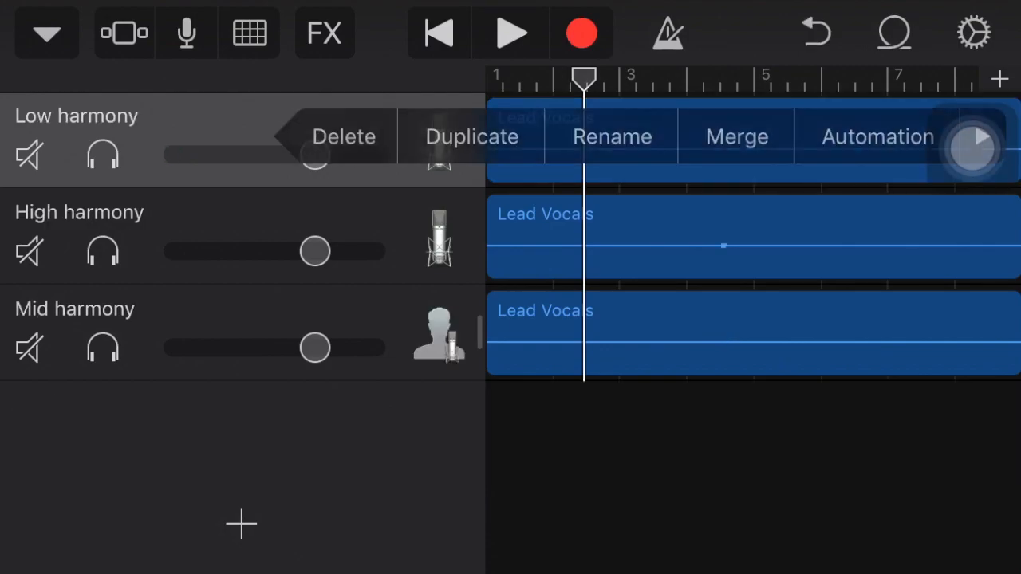
{"action": "left_click", "coordinate": [344, 136]}
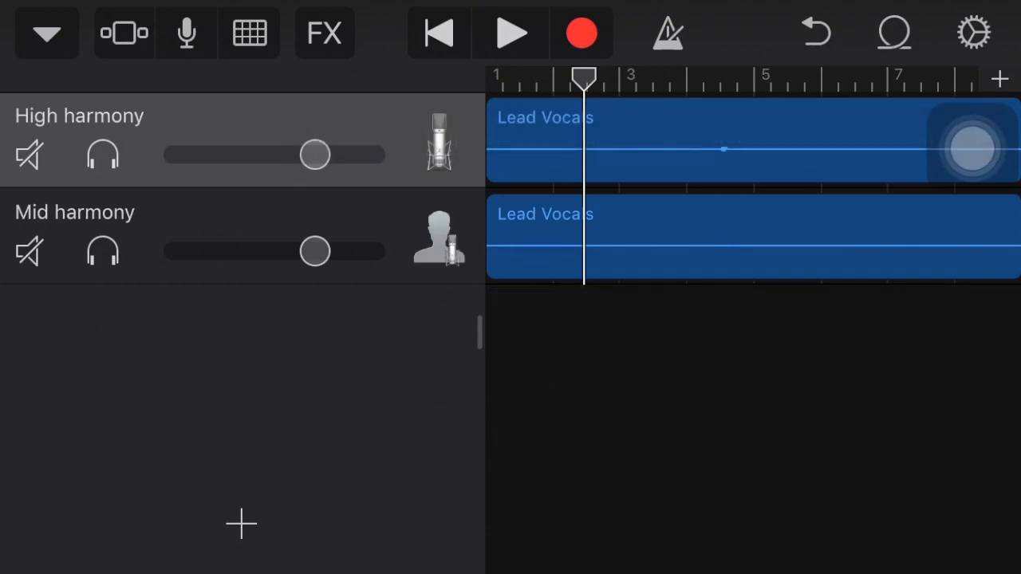
Leave the song and return to the My Songs list
{"action": "left_click", "coordinate": [46, 34]}
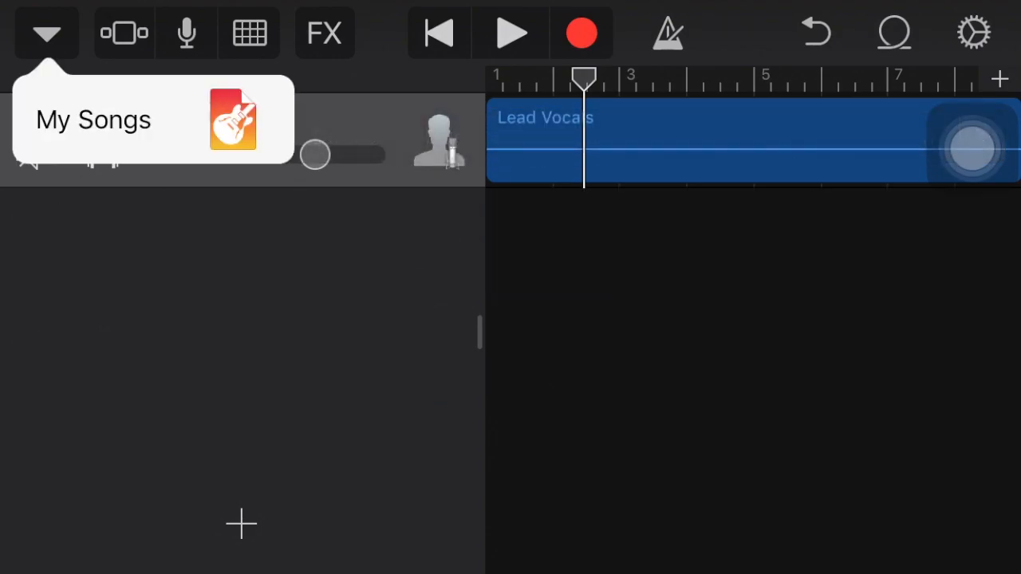
{"action": "left_click", "coordinate": [93, 119]}
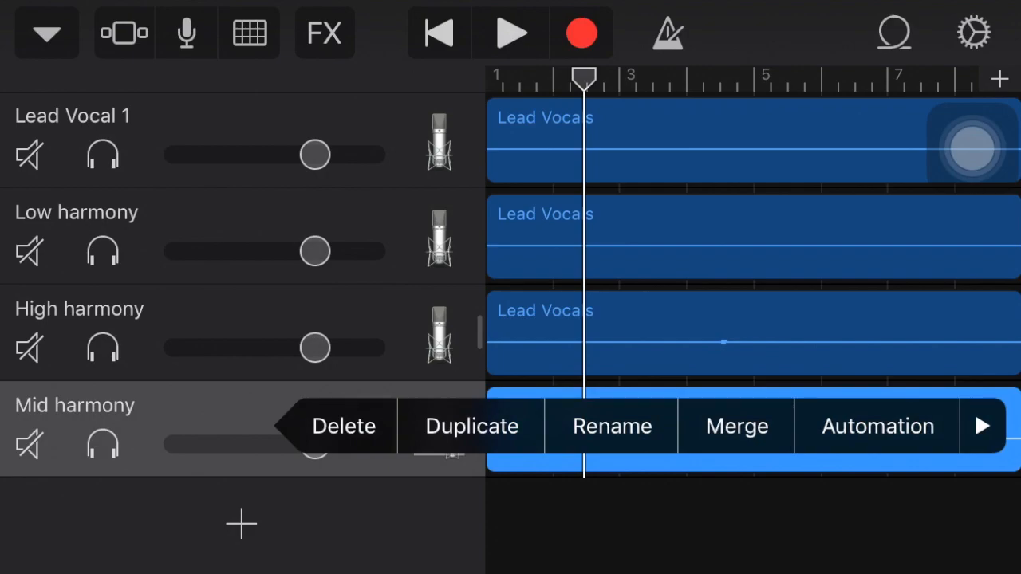
Delete the Mid harmony track and return to My Songs
{"action": "left_click", "coordinate": [343, 425]}
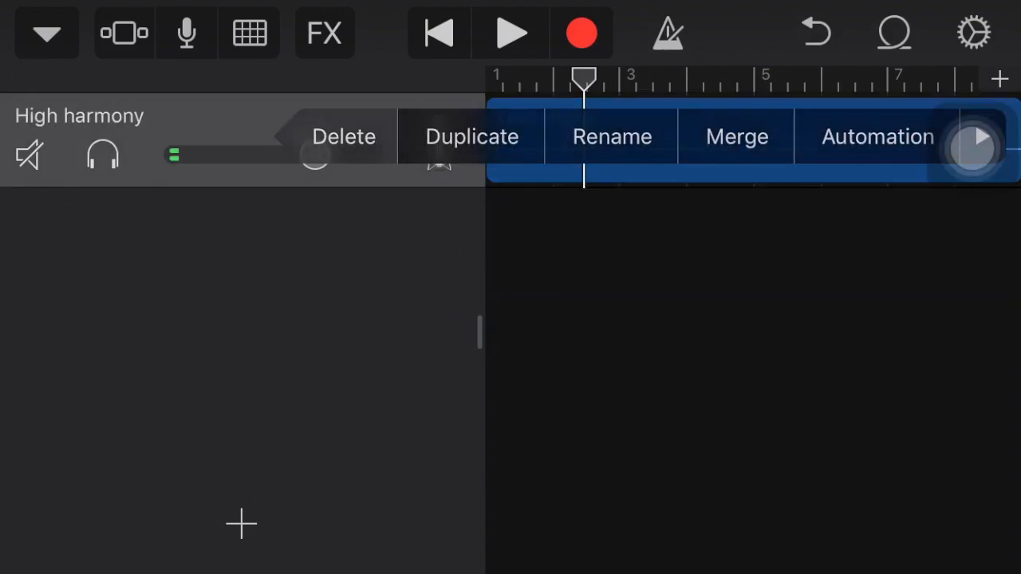
{"action": "left_click", "coordinate": [46, 33]}
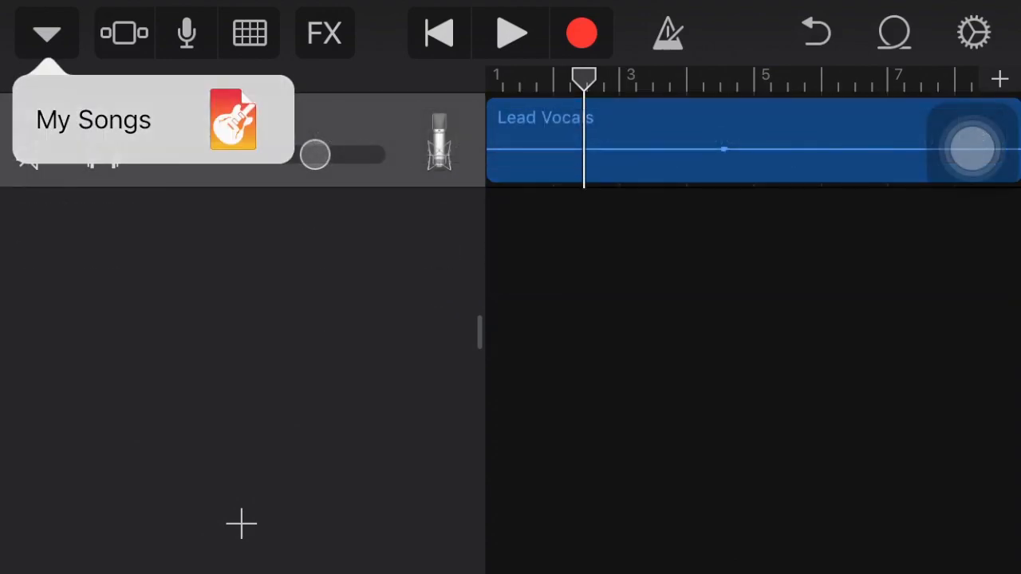
{"action": "left_click", "coordinate": [92, 119]}
{"action": "type", "text": "Look into your eyes / H"}
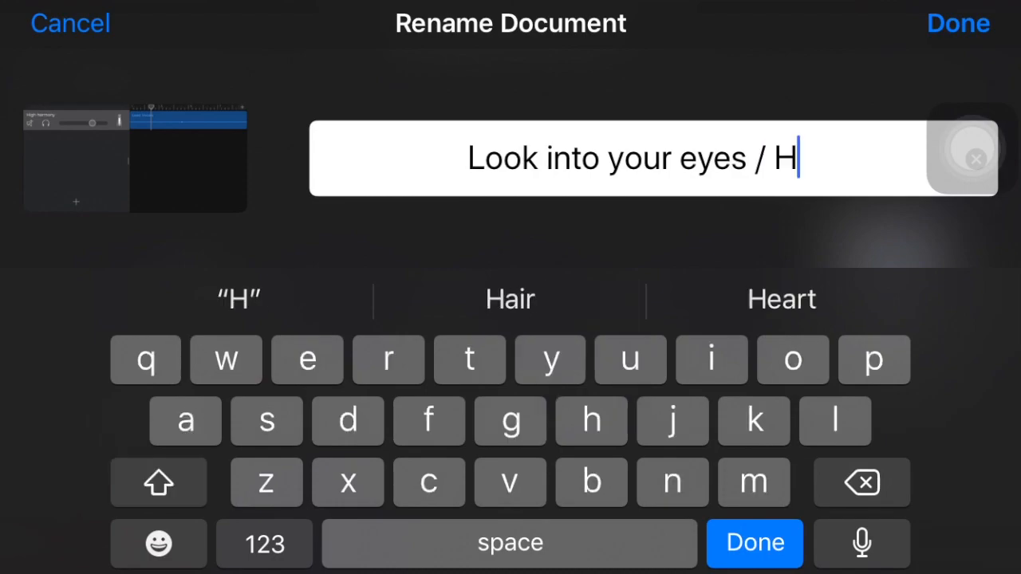
Rename the copy 'Look into your eyes / High harmony'
{"action": "type", "text": "igh ha"}
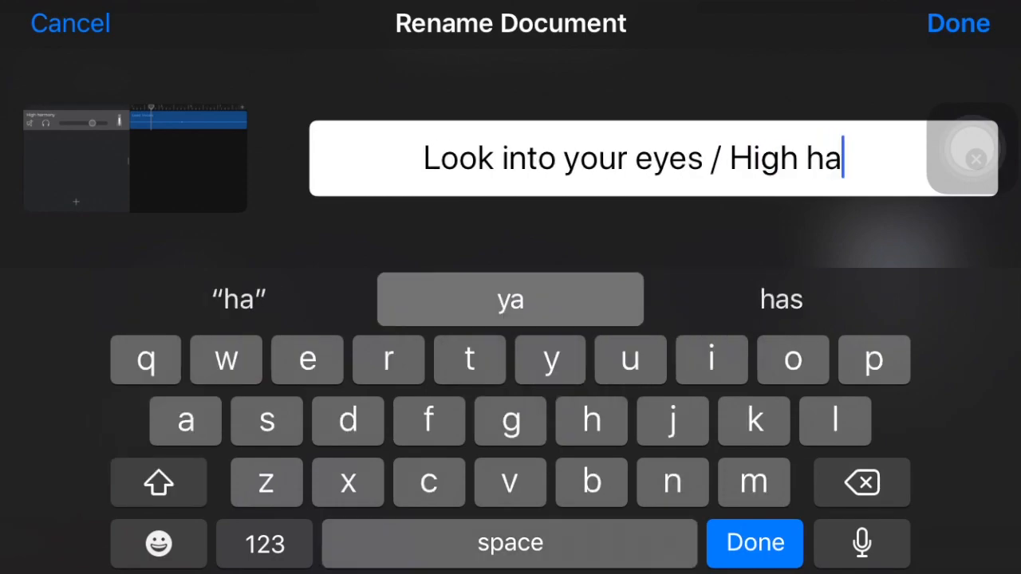
{"action": "type", "text": "rmony"}
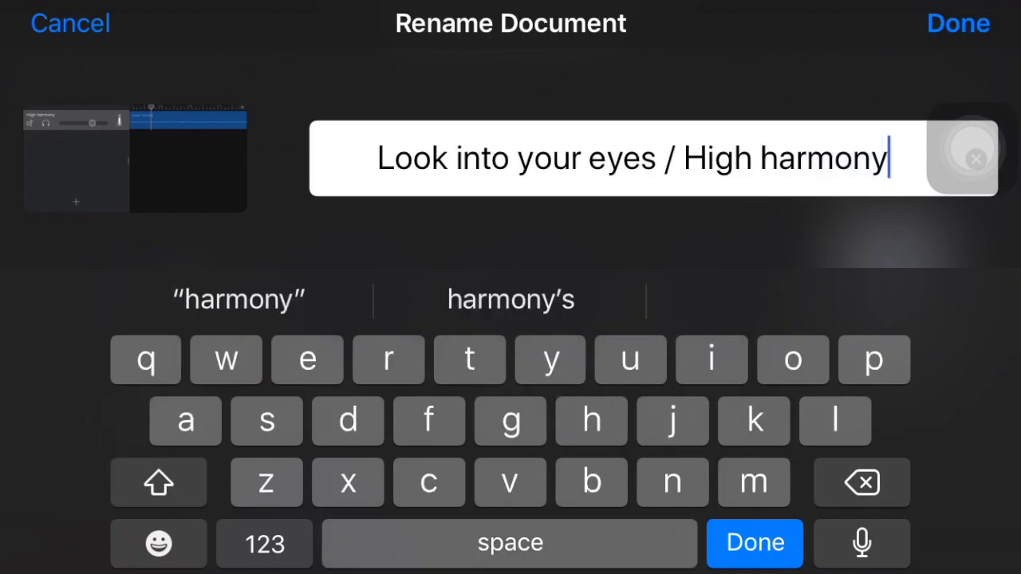
{"action": "left_click", "coordinate": [953, 22]}
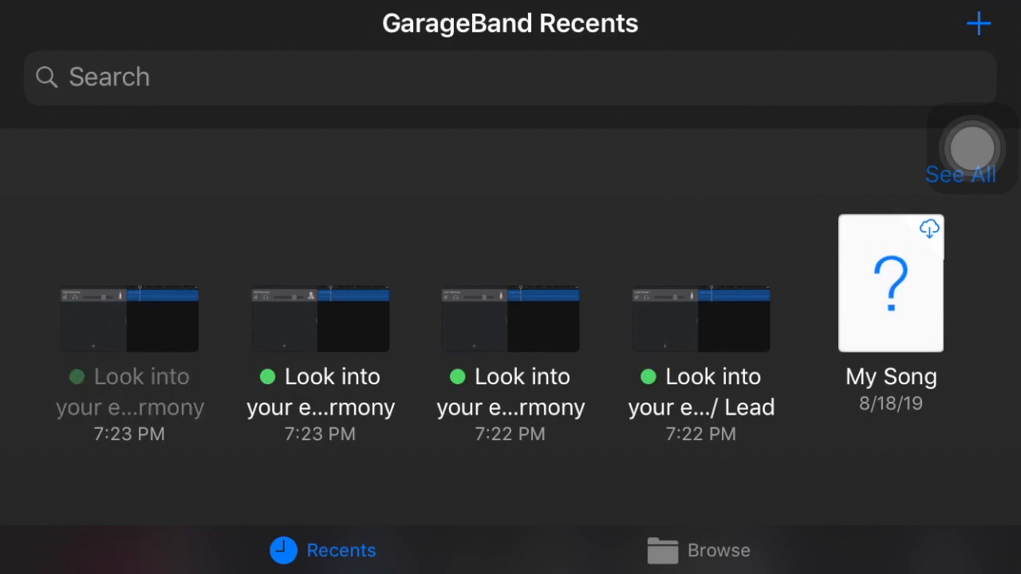
Share the High harmony project as a stereo audio song and review its audio quality options
{"action": "left_click", "coordinate": [128, 318]}
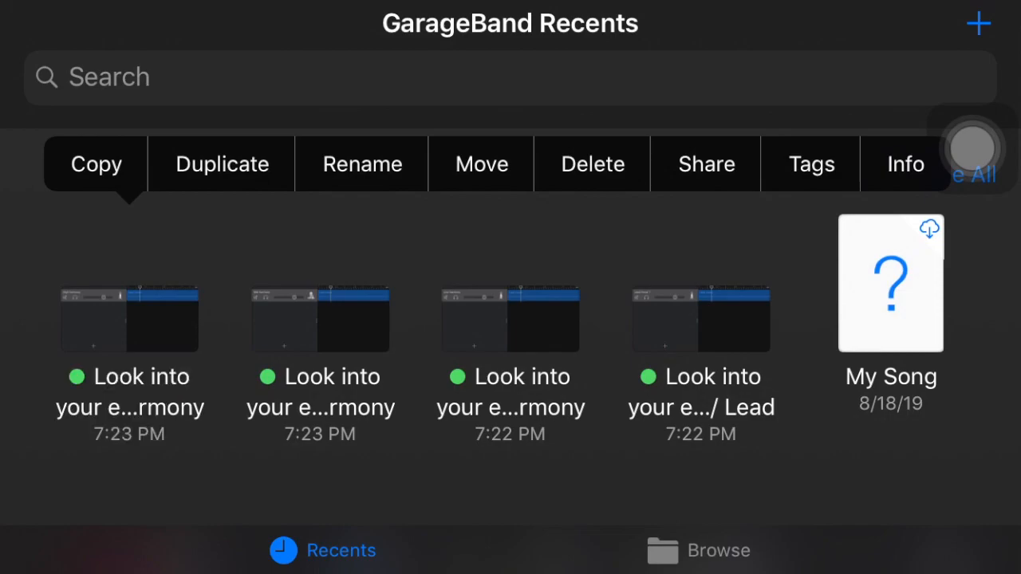
{"action": "left_click", "coordinate": [706, 163]}
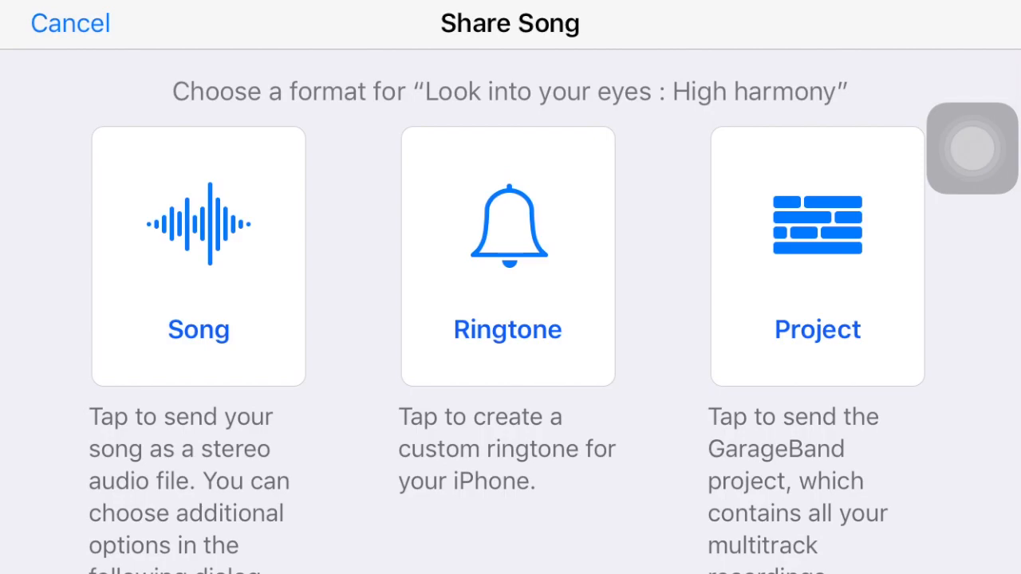
{"action": "scroll", "scroll_direction": "down", "scroll_amount": 3}
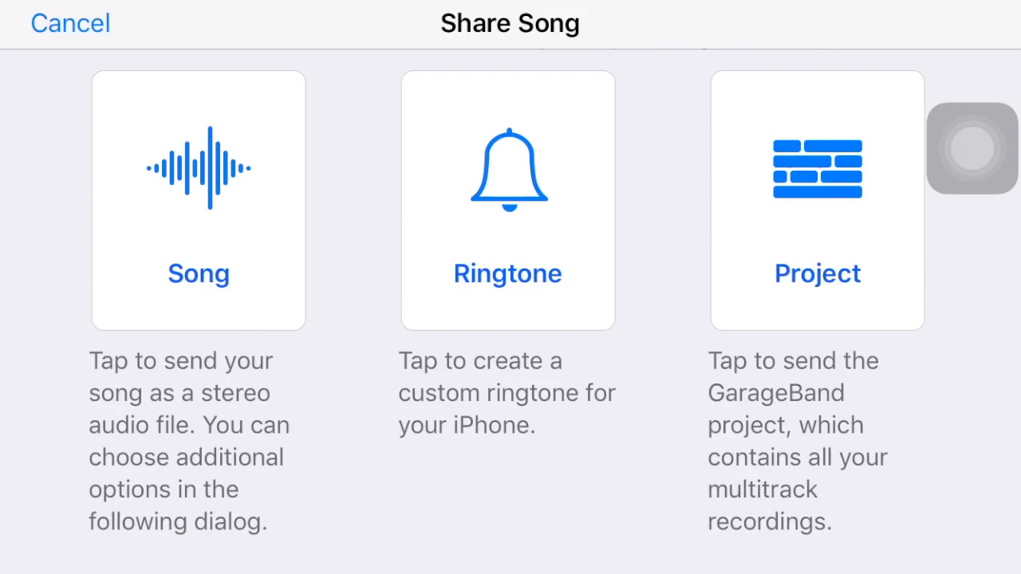
{"action": "left_click", "coordinate": [198, 200]}
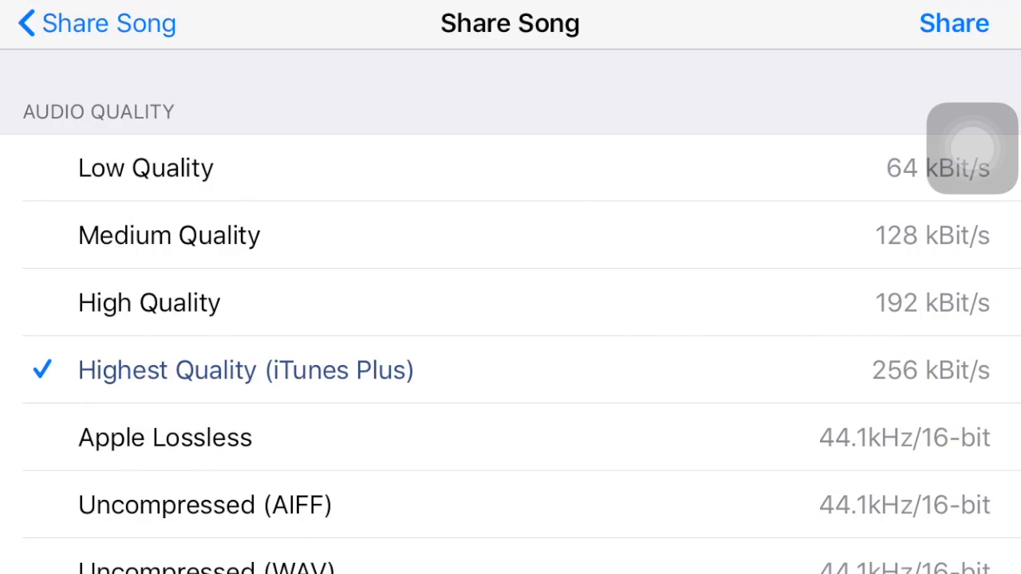
{"action": "scroll", "scroll_direction": "down", "scroll_amount": 3}
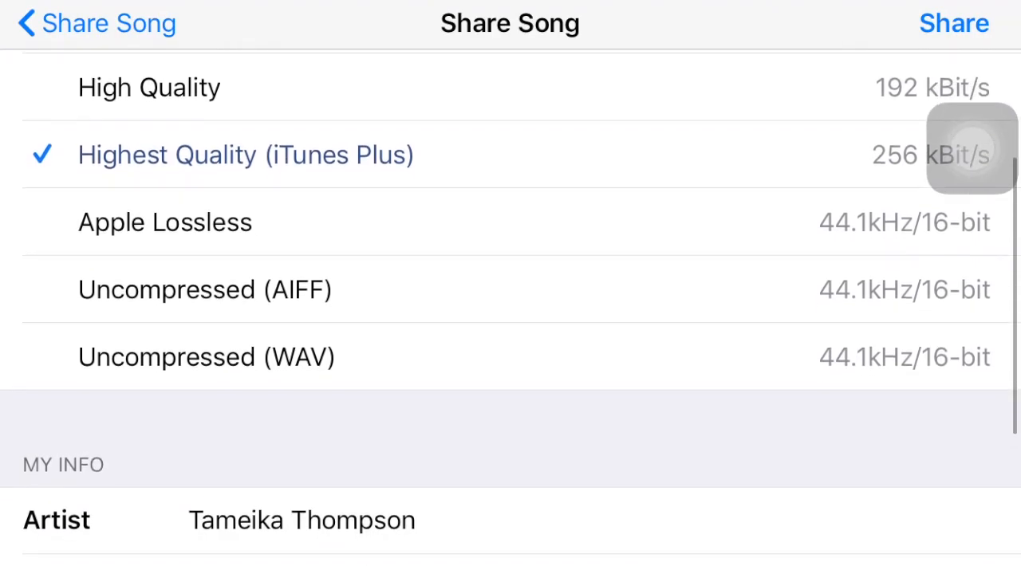
{"action": "scroll", "scroll_direction": "down", "scroll_amount": 3}
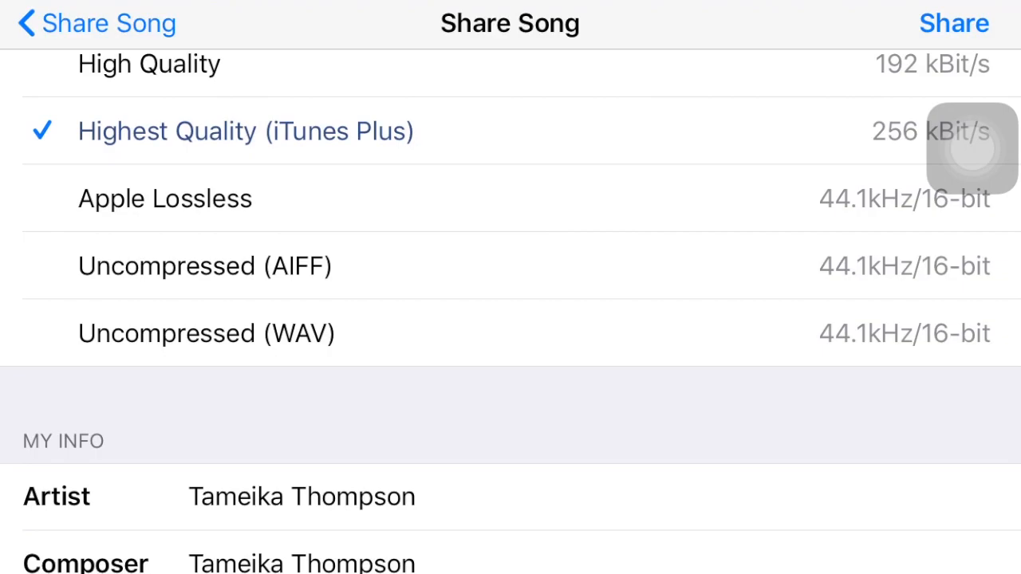
{"action": "scroll", "scroll_direction": "down", "scroll_amount": 3}
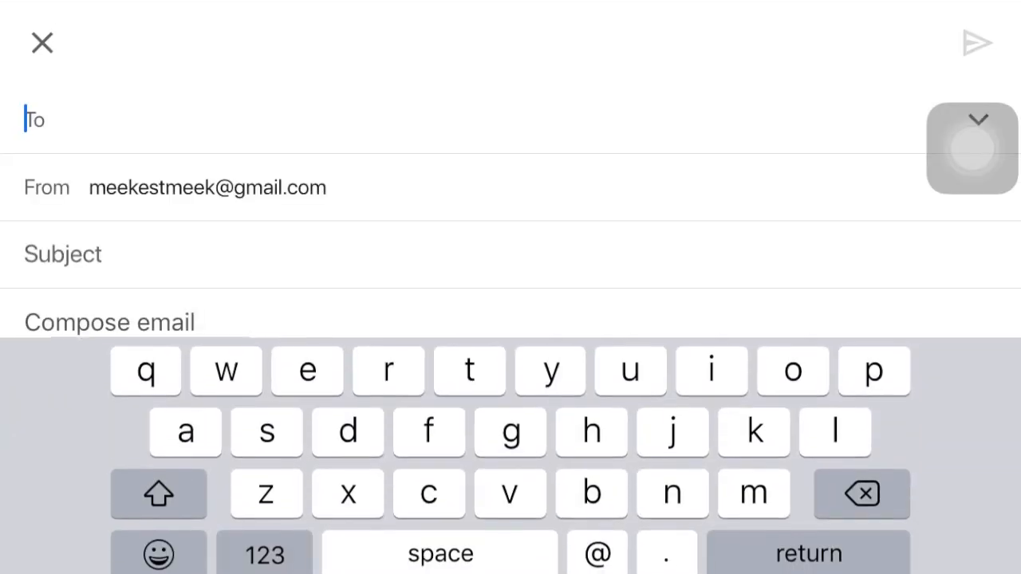
Address the Gmail message to 'me' and send the High harmony song file
{"action": "type", "text": "me"}
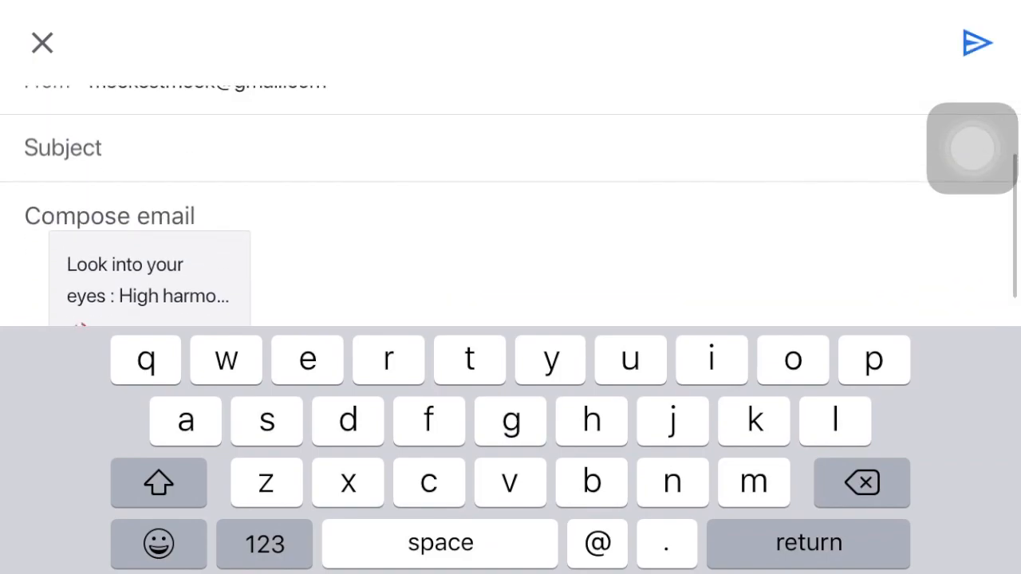
{"action": "left_click", "coordinate": [974, 38]}
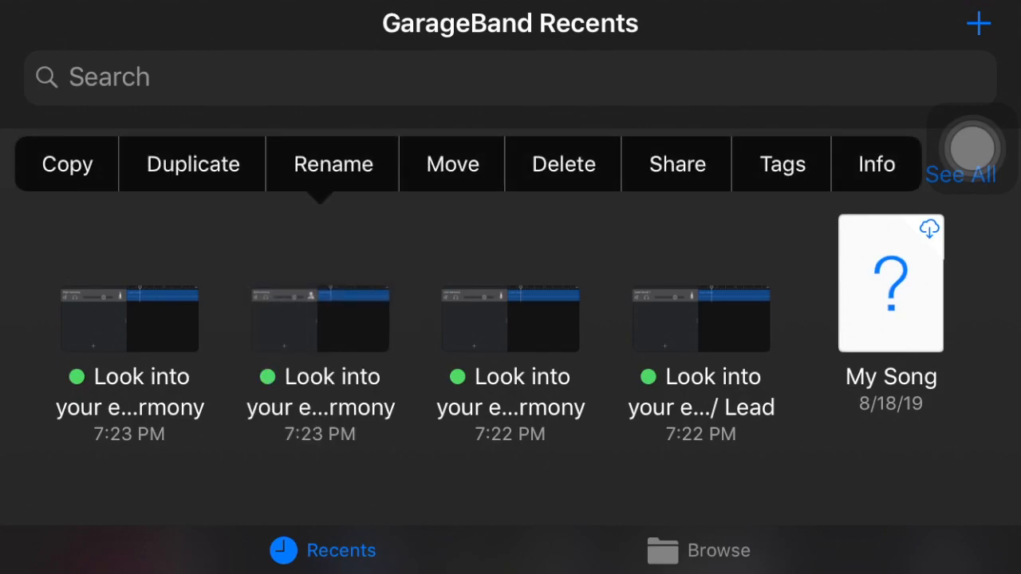
Export the next harmony project as a song and email it through Gmail
{"action": "left_click", "coordinate": [676, 164]}
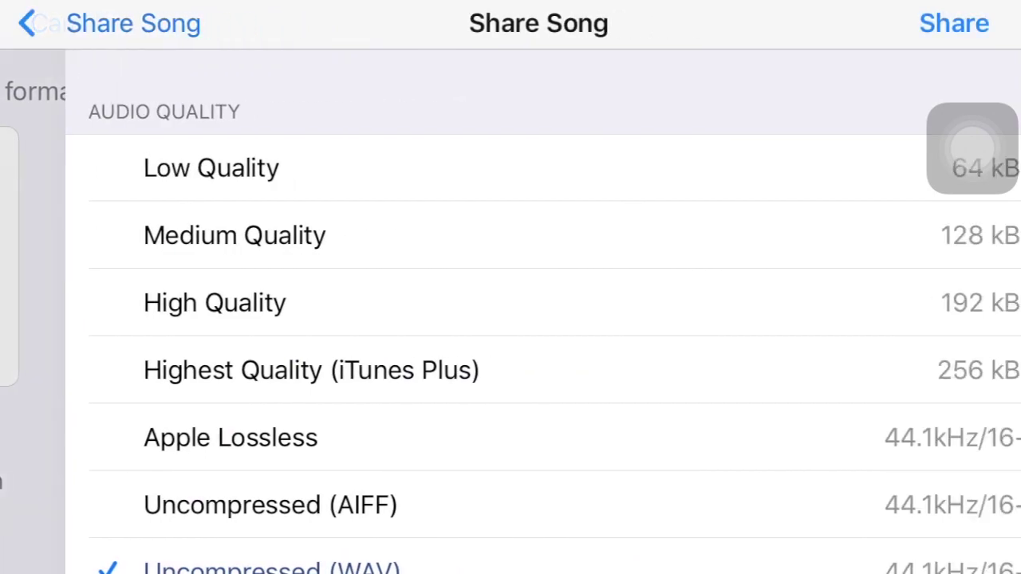
{"action": "scroll", "scroll_direction": "down", "scroll_amount": 3}
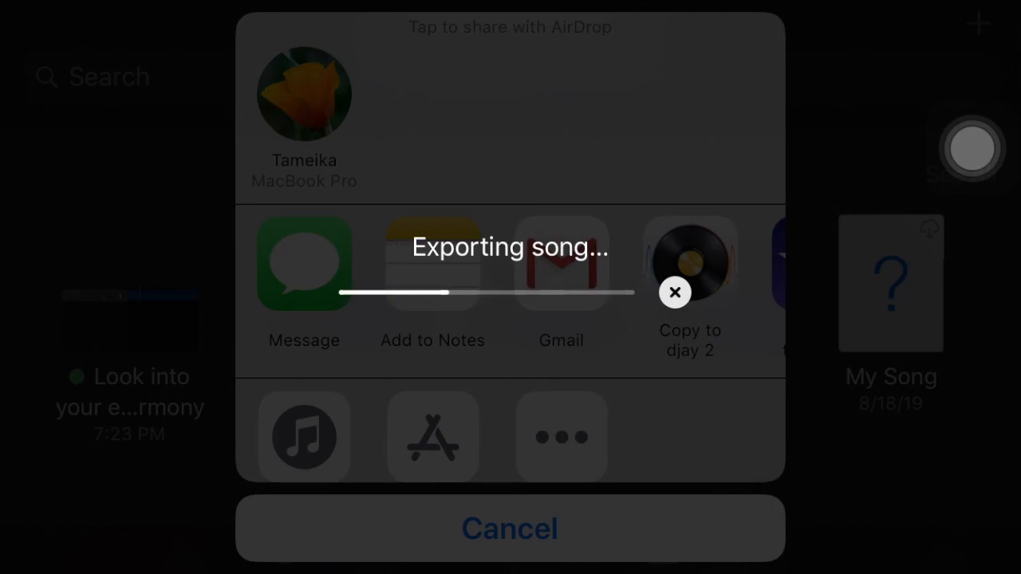
{"action": "left_click", "coordinate": [561, 263]}
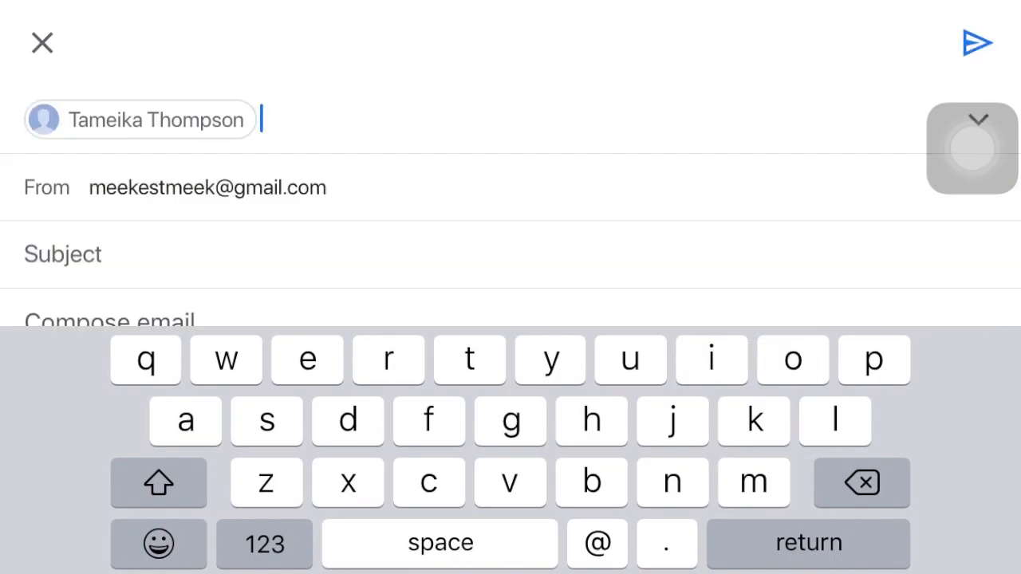
{"action": "left_click", "coordinate": [974, 39]}
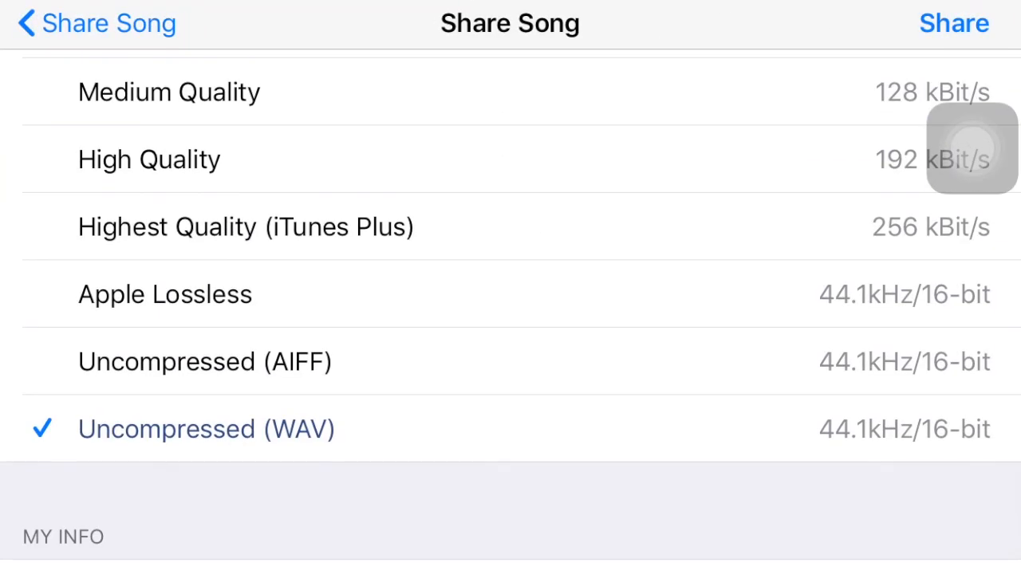
Export the Lead project as an uncompressed WAV and send it through Gmail
{"action": "left_click", "coordinate": [950, 24]}
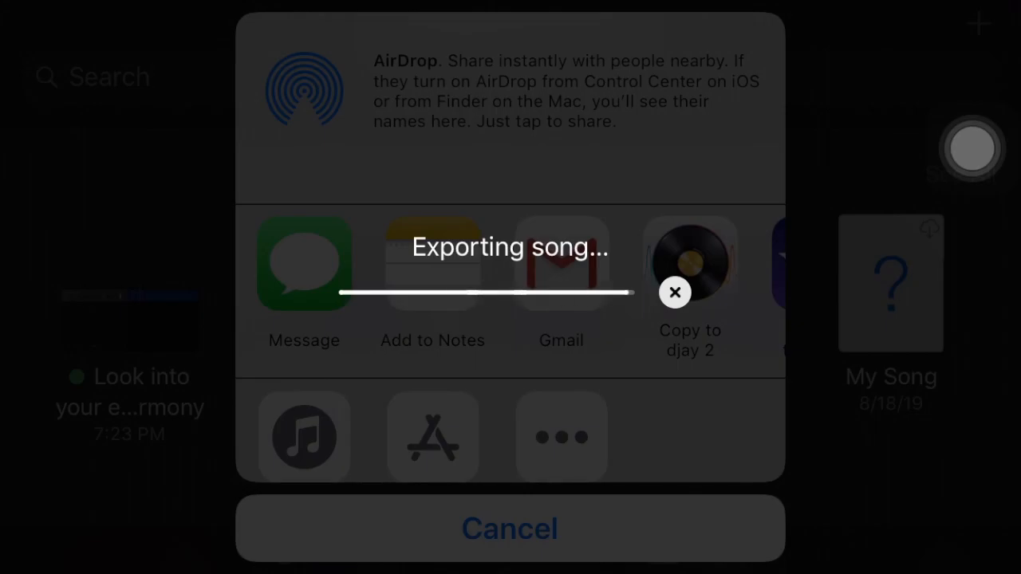
{"action": "left_click", "coordinate": [561, 263]}
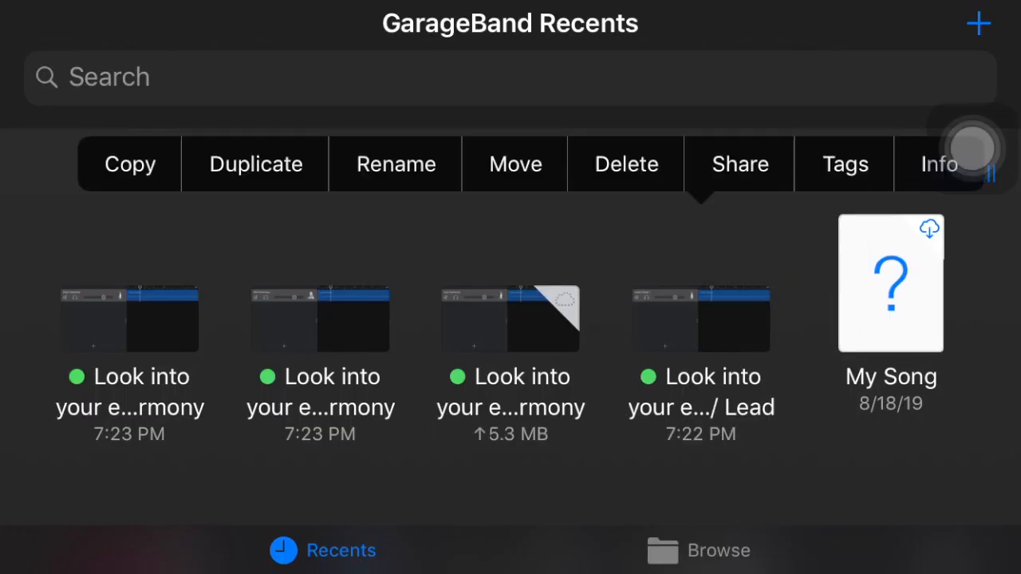
{"action": "left_click", "coordinate": [739, 164]}
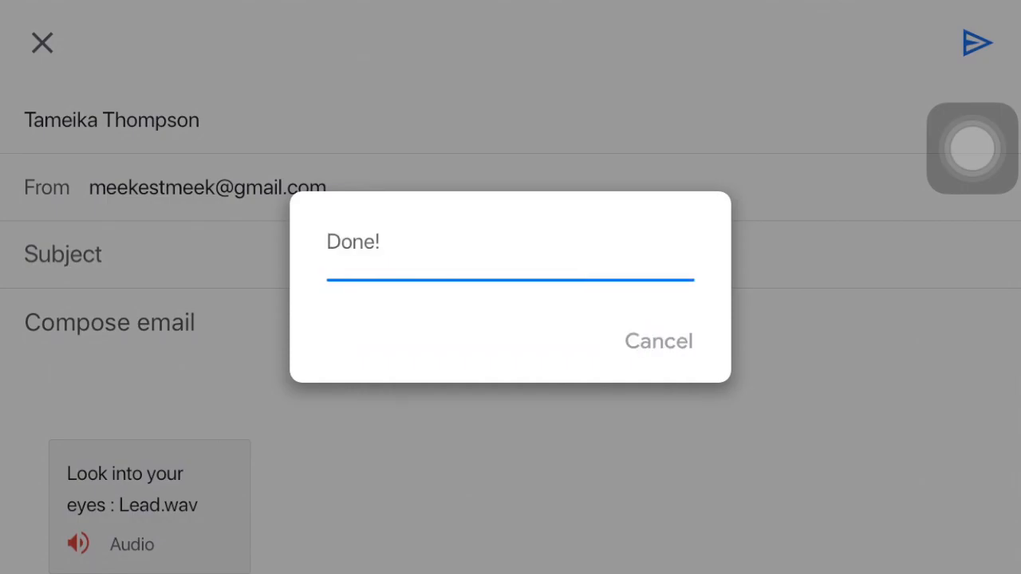
{"action": "left_click", "coordinate": [974, 40]}
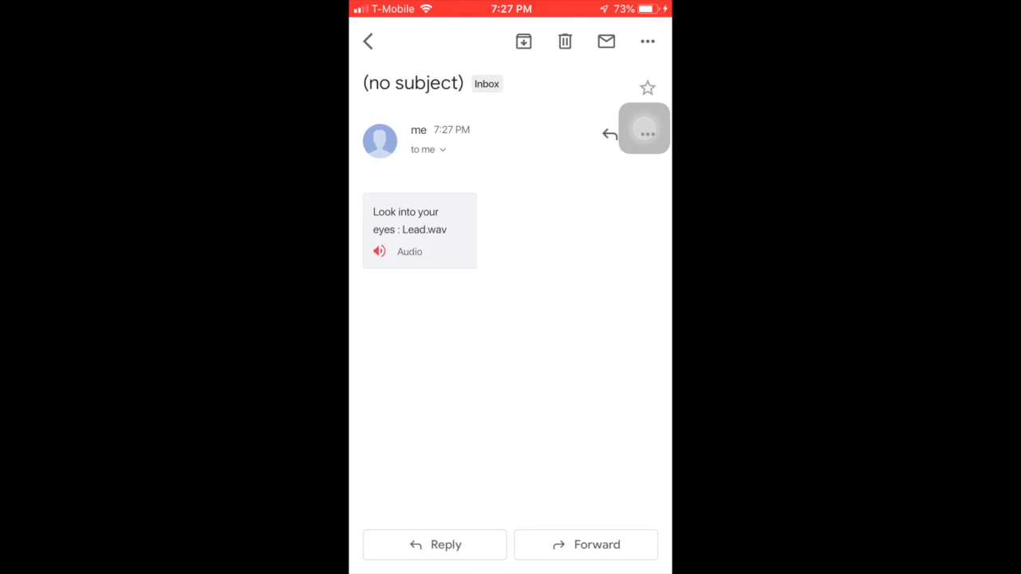
Play and pause the Lead WAV attachment, then bring up its iOS share sheet
{"action": "left_click", "coordinate": [418, 231]}
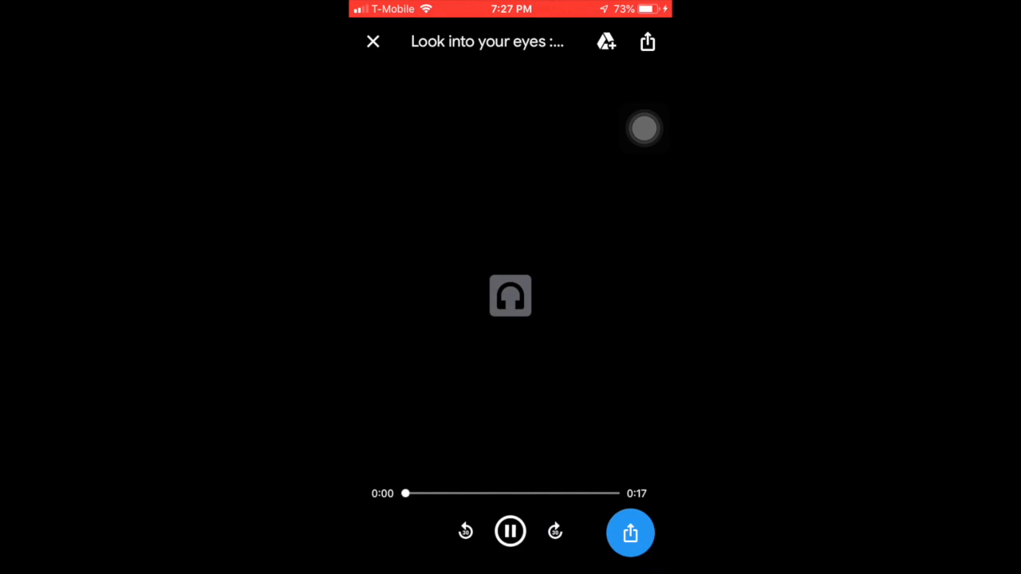
{"action": "left_click", "coordinate": [509, 531]}
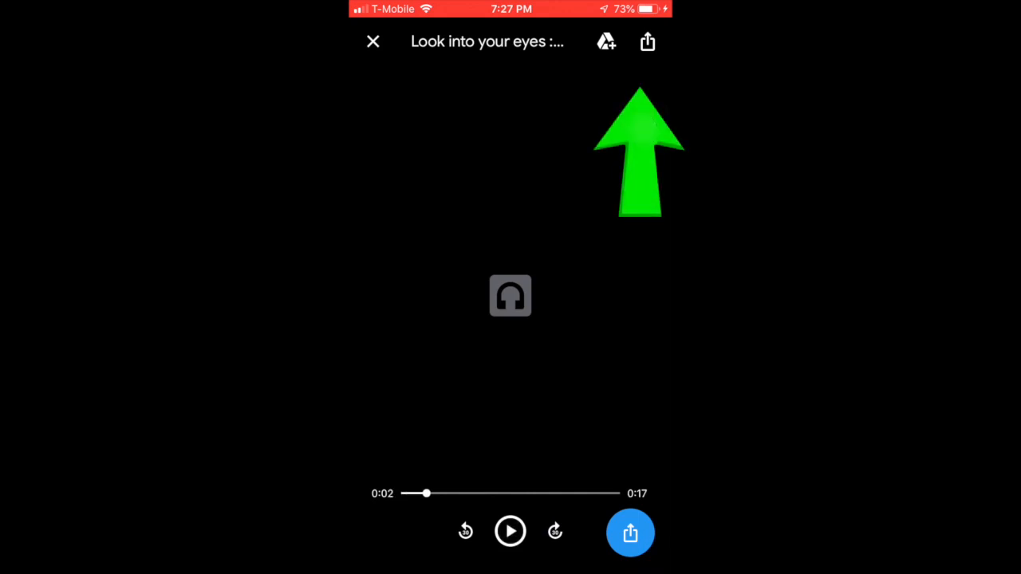
{"action": "left_click", "coordinate": [630, 532]}
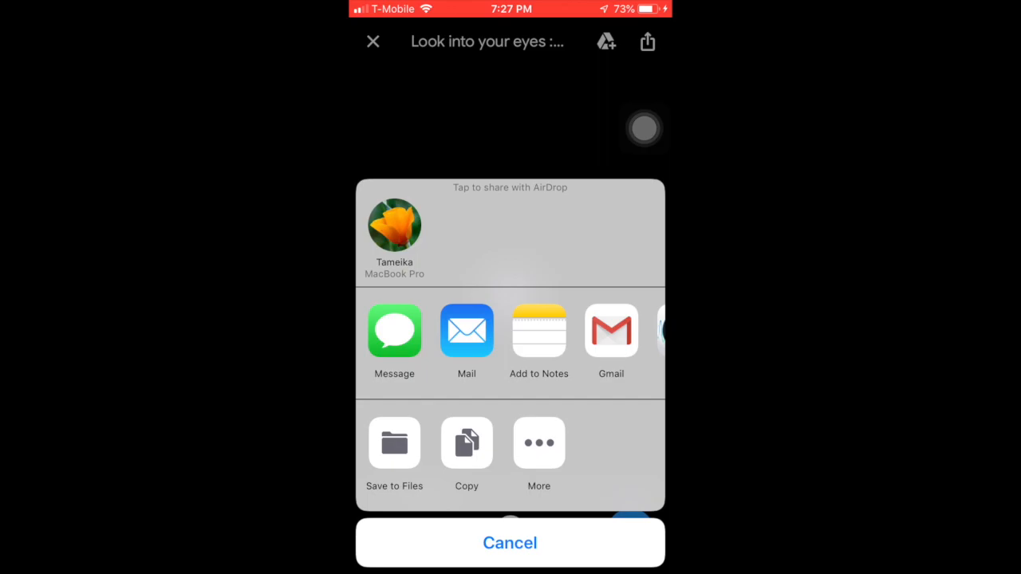
{"action": "left_click", "coordinate": [394, 443]}
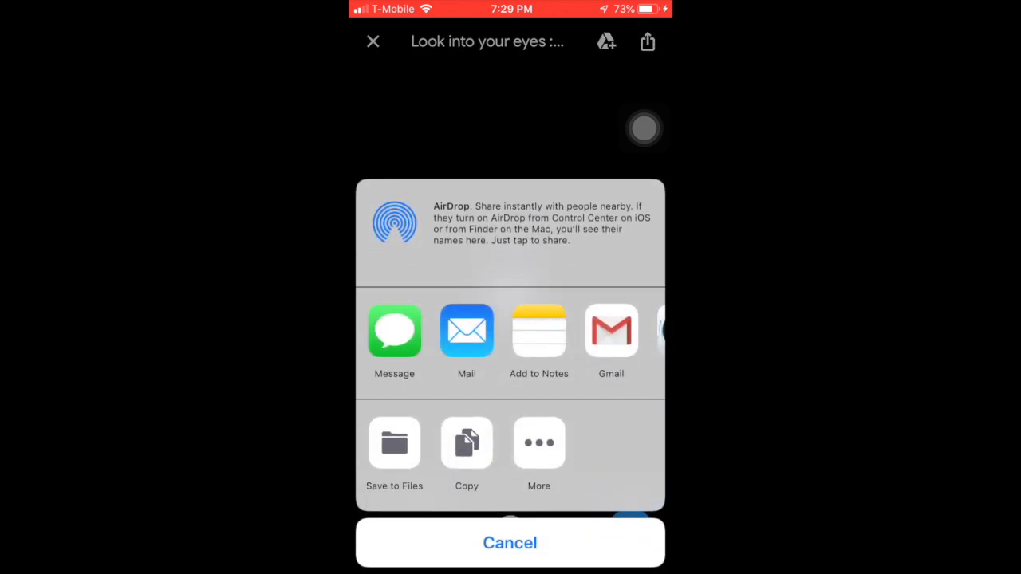
Save the Lead WAV into the laptop desktop Audio Files folder in iCloud Drive
{"action": "left_click", "coordinate": [394, 442]}
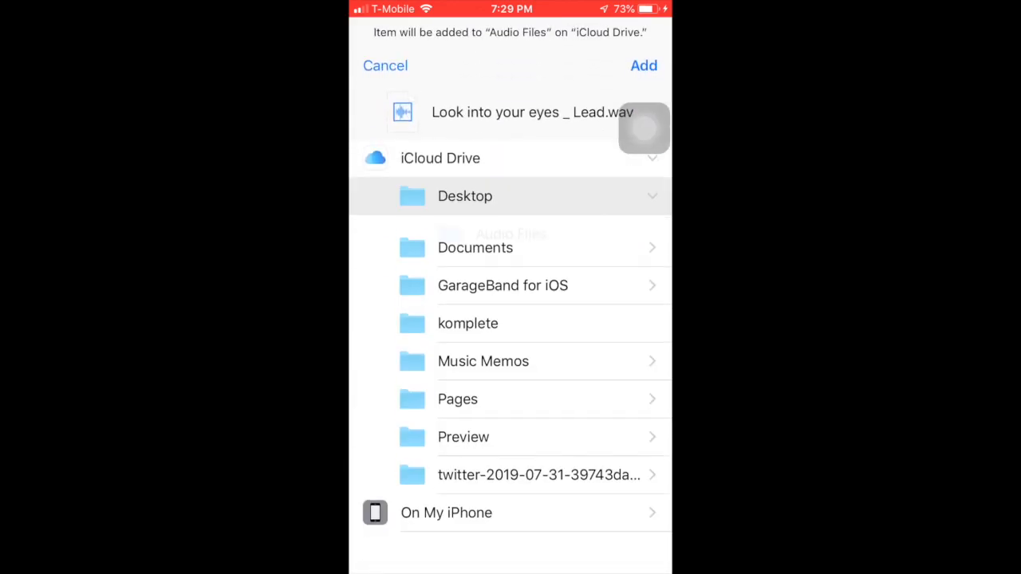
{"action": "left_click", "coordinate": [465, 195]}
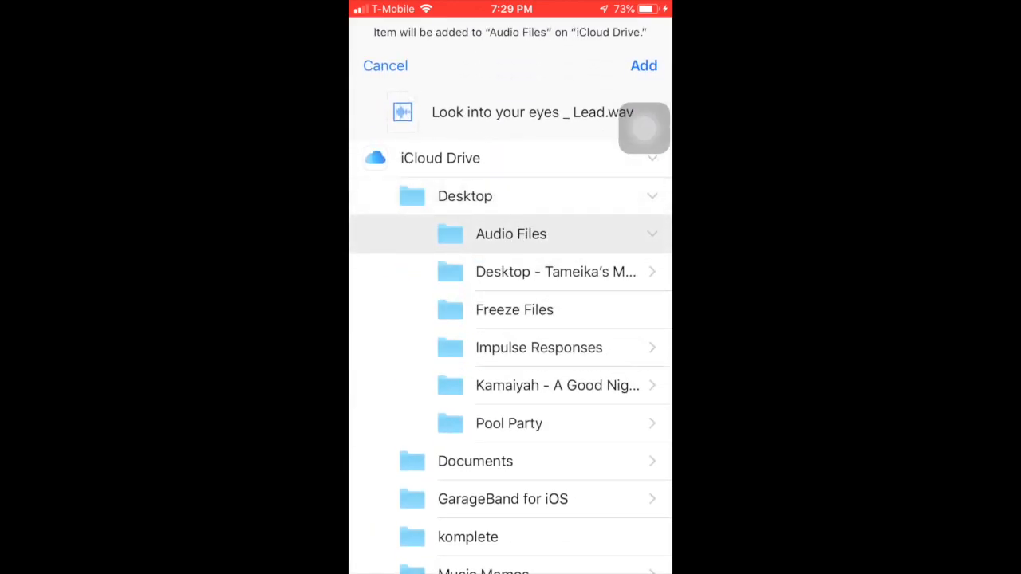
{"action": "left_click", "coordinate": [556, 271]}
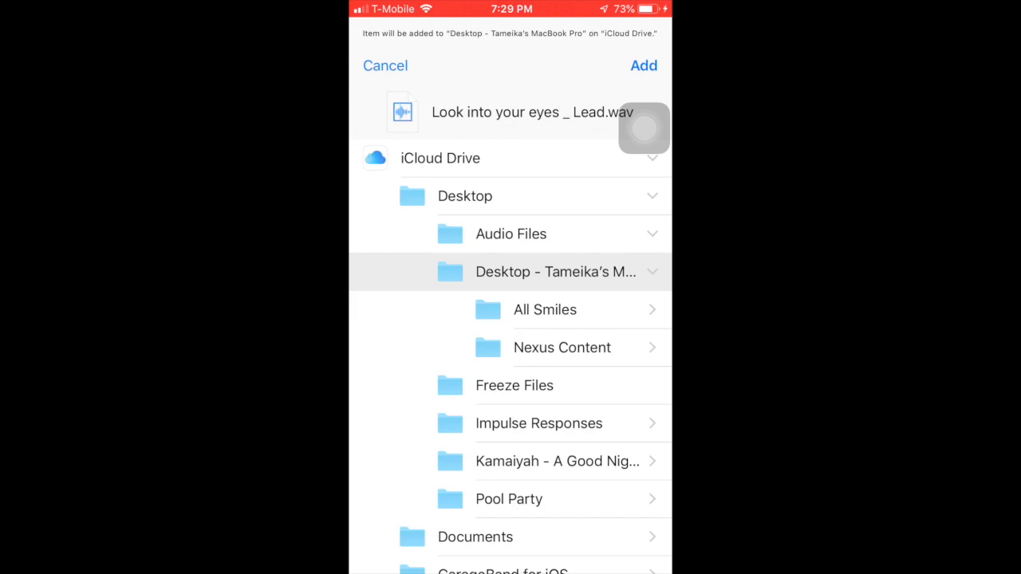
{"action": "left_click", "coordinate": [652, 157]}
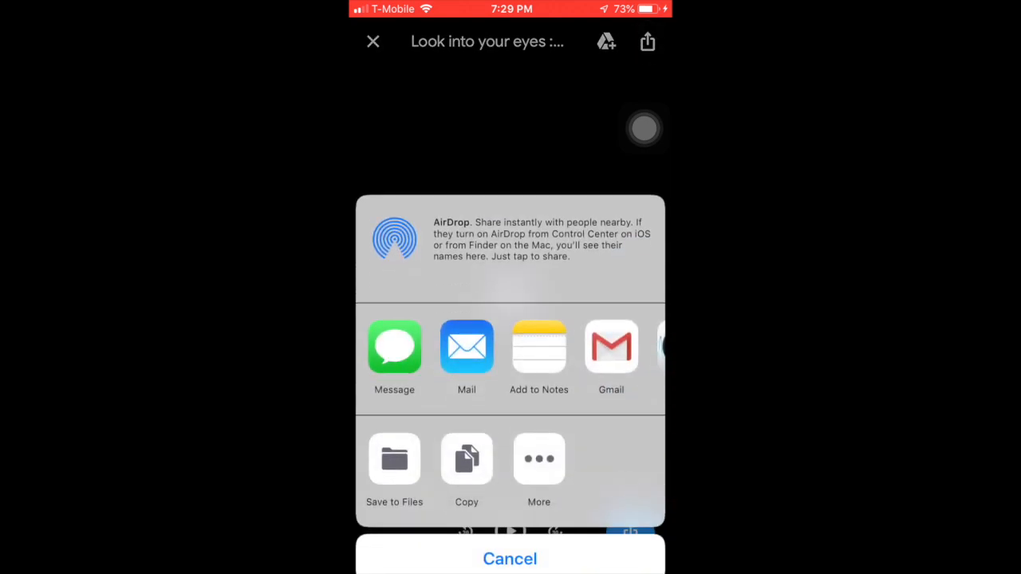
Save the Low harmony and Mid harmony WAVs to iCloud Drive via Save to Files
{"action": "left_click", "coordinate": [394, 460]}
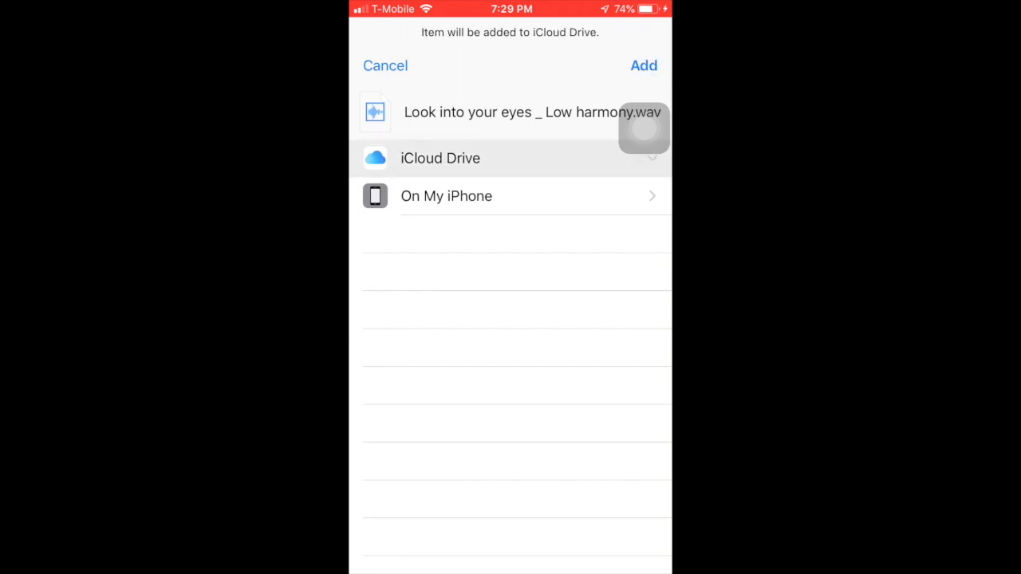
{"action": "left_click", "coordinate": [439, 158]}
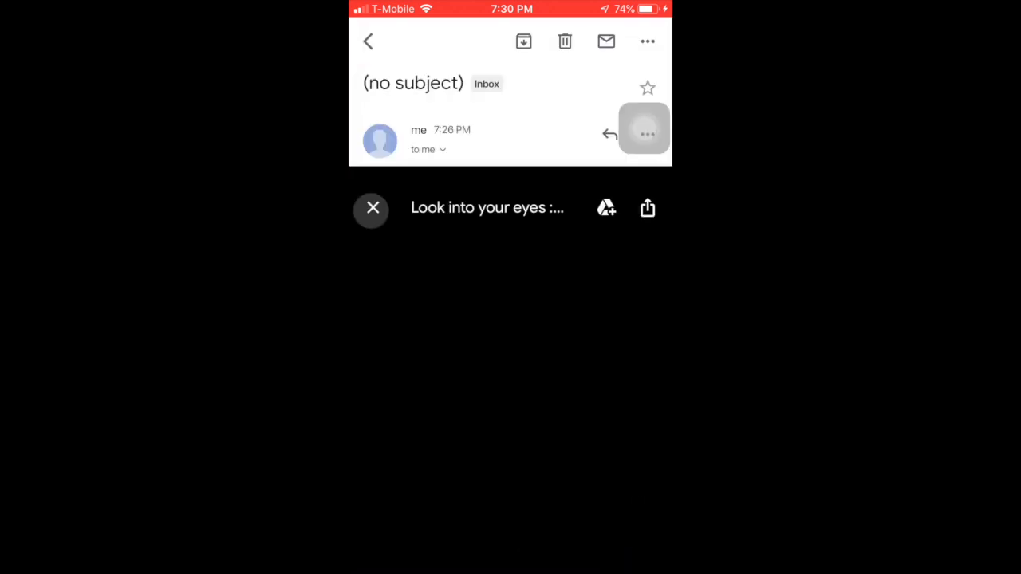
{"action": "left_click", "coordinate": [367, 42]}
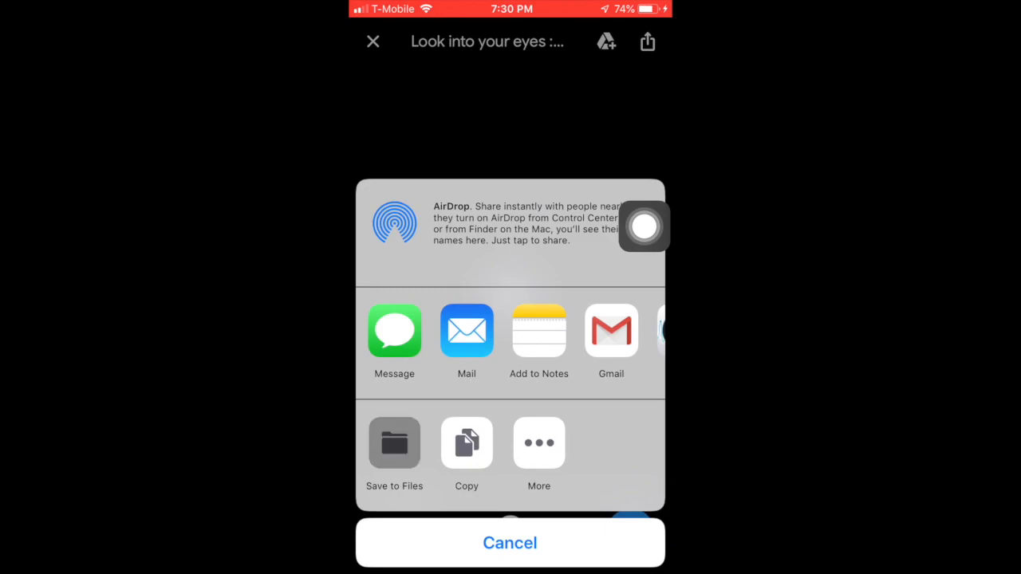
{"action": "left_click", "coordinate": [394, 443]}
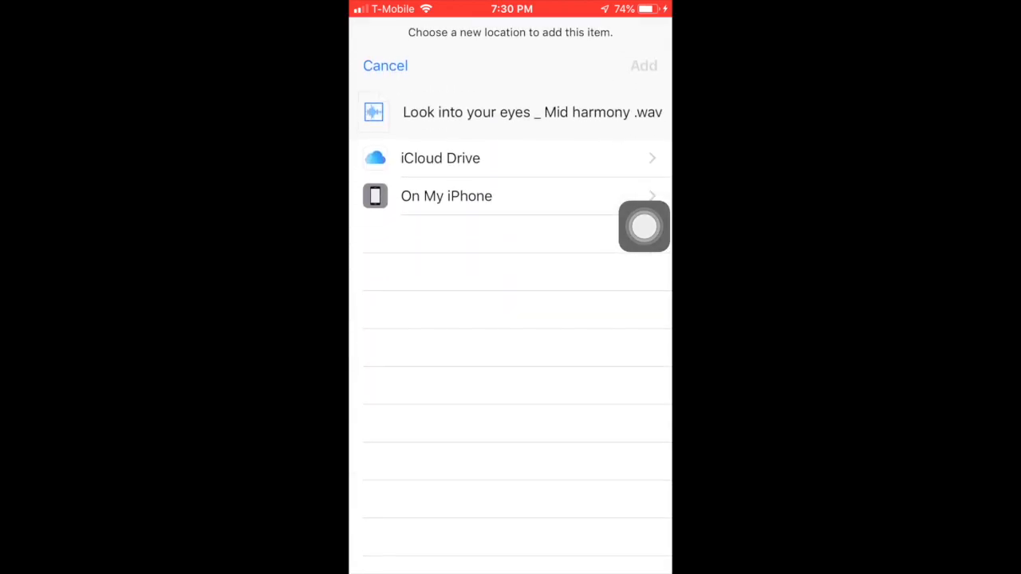
{"action": "left_click", "coordinate": [440, 158]}
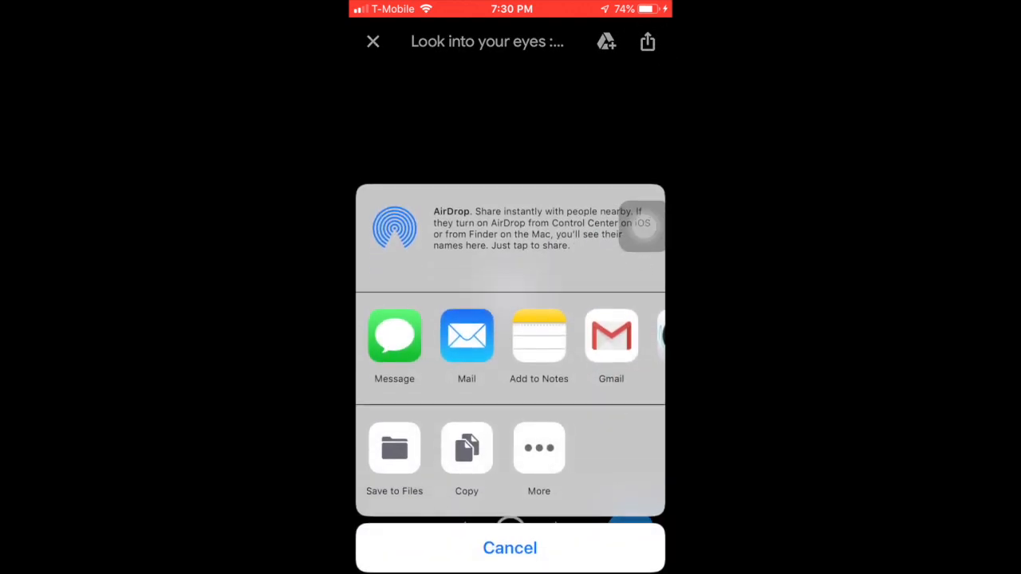
{"action": "left_click", "coordinate": [394, 449]}
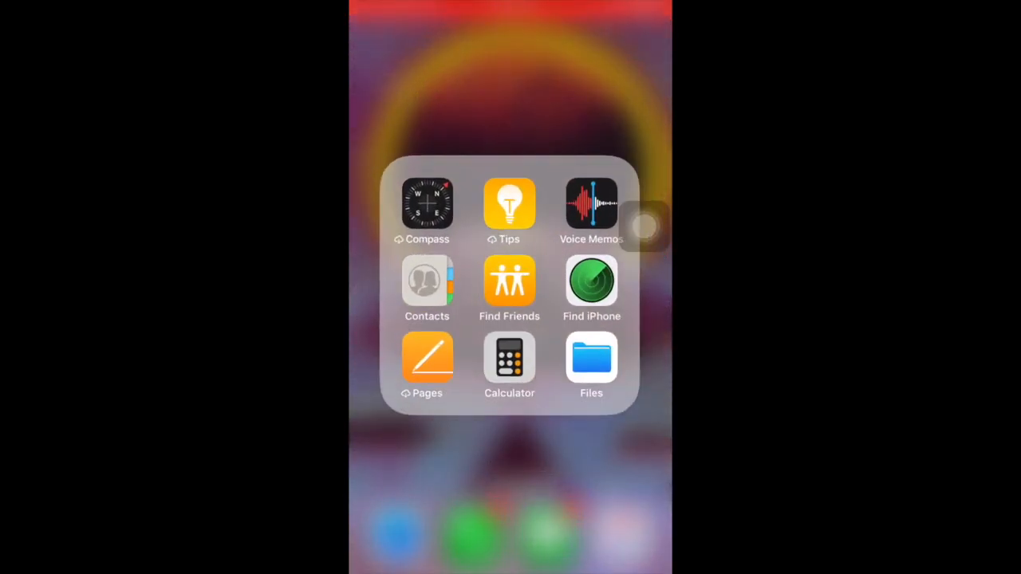
View the Recents list in the Files app showing the saved WAVs
{"action": "left_click", "coordinate": [591, 359]}
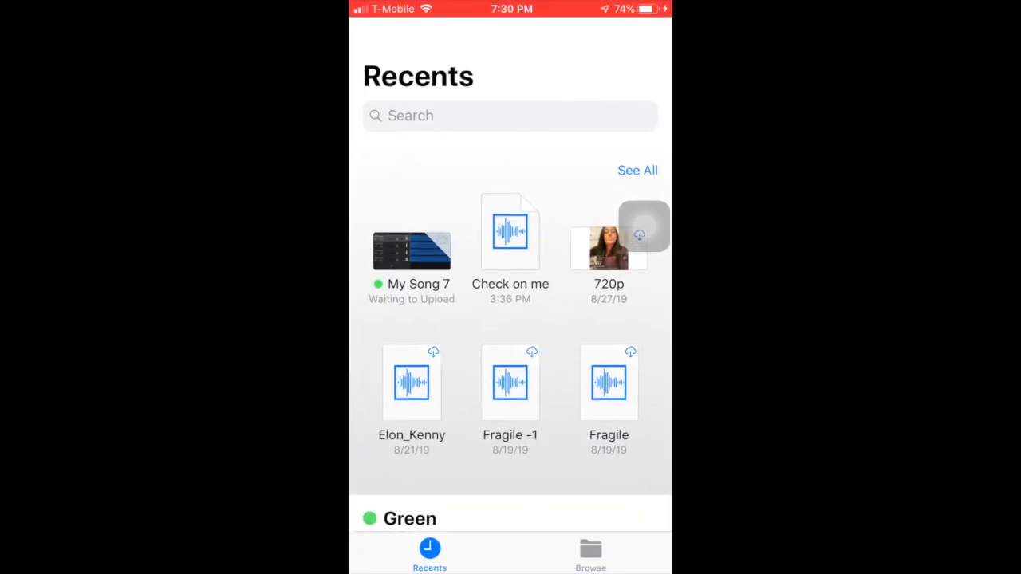
{"action": "scroll", "scroll_direction": "down", "scroll_amount": 3}
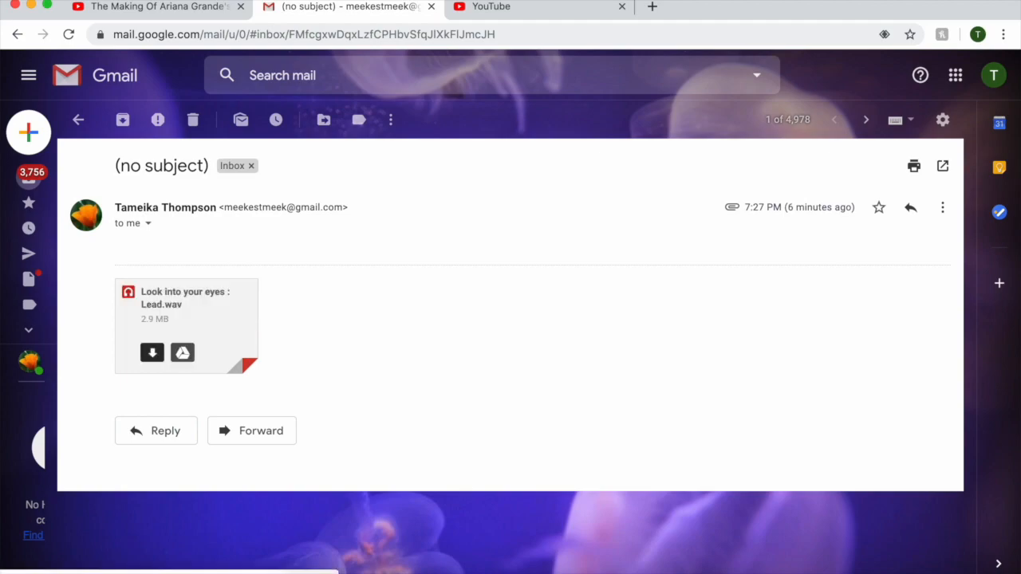
Download the Lead, Low harmony and Mid harmony WAV attachments from their Gmail emails
{"action": "left_click", "coordinate": [152, 353]}
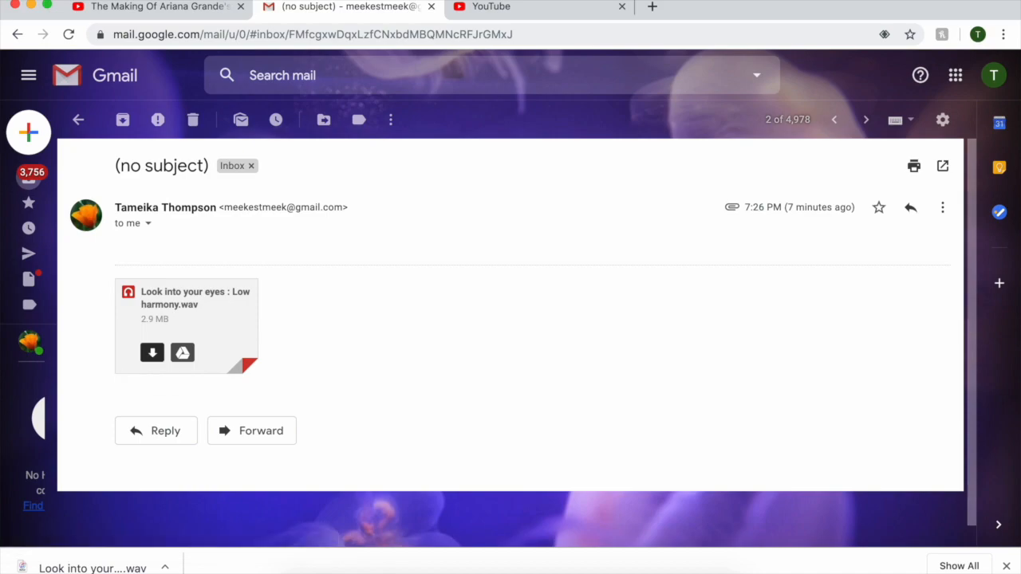
{"action": "left_click", "coordinate": [78, 119]}
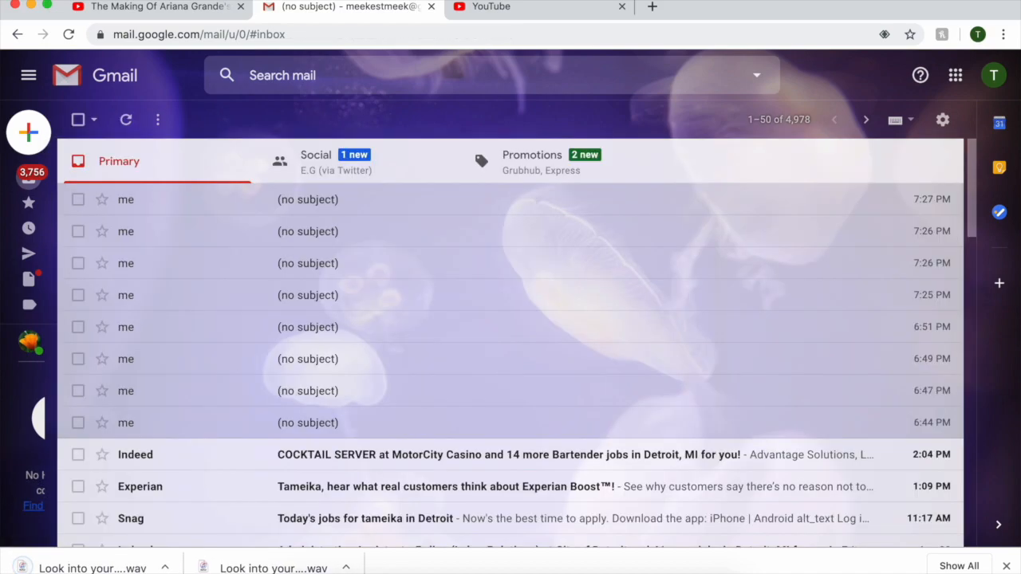
{"action": "left_click", "coordinate": [308, 231]}
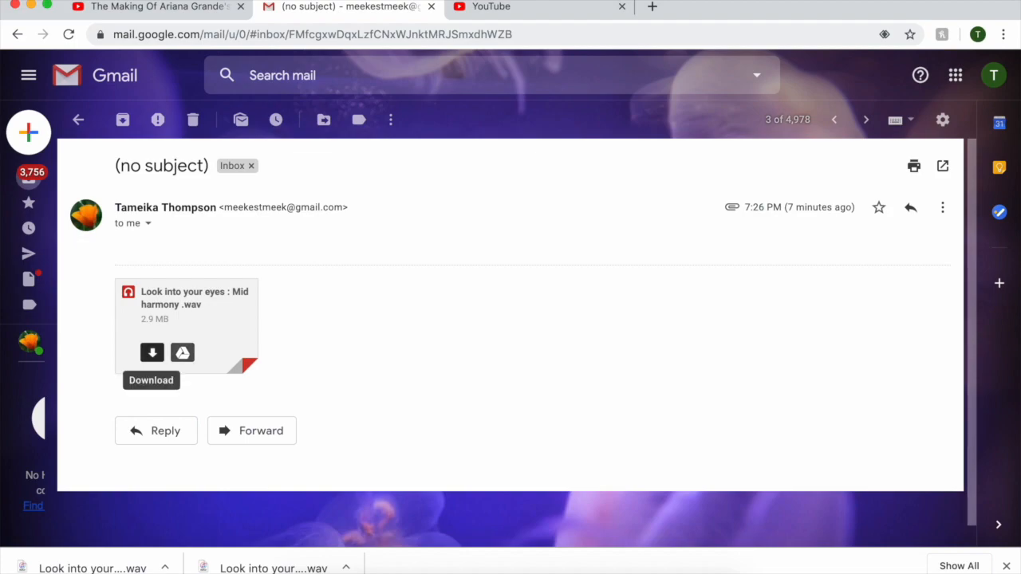
{"action": "left_click", "coordinate": [77, 120]}
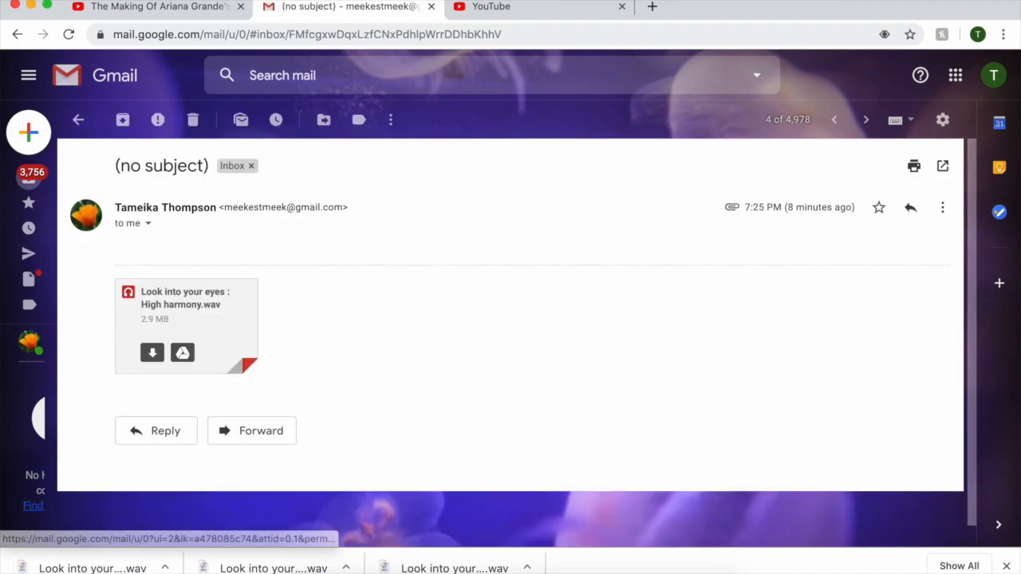
{"action": "mouse_move", "coordinate": [152, 353]}
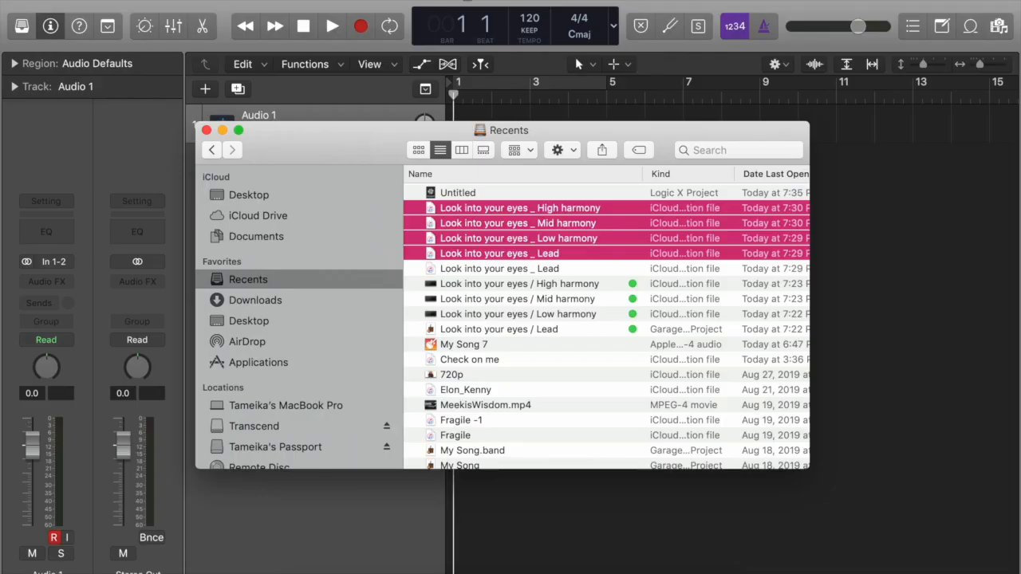
Group the four vocal WAVs into a new folder named 'Look into your eyes trackout'
{"action": "right_click", "coordinate": [511, 223]}
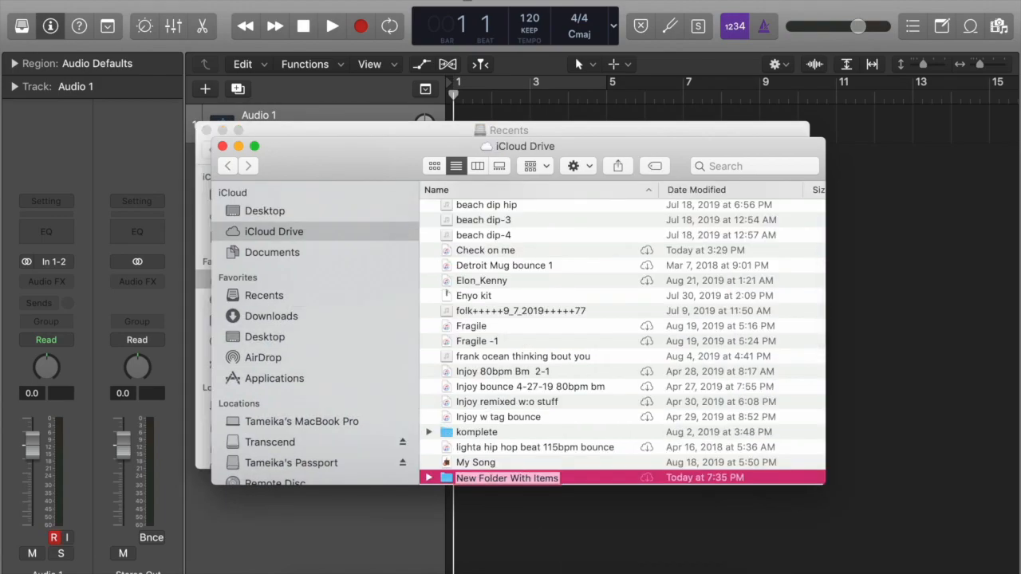
{"action": "type", "text": "Look into"}
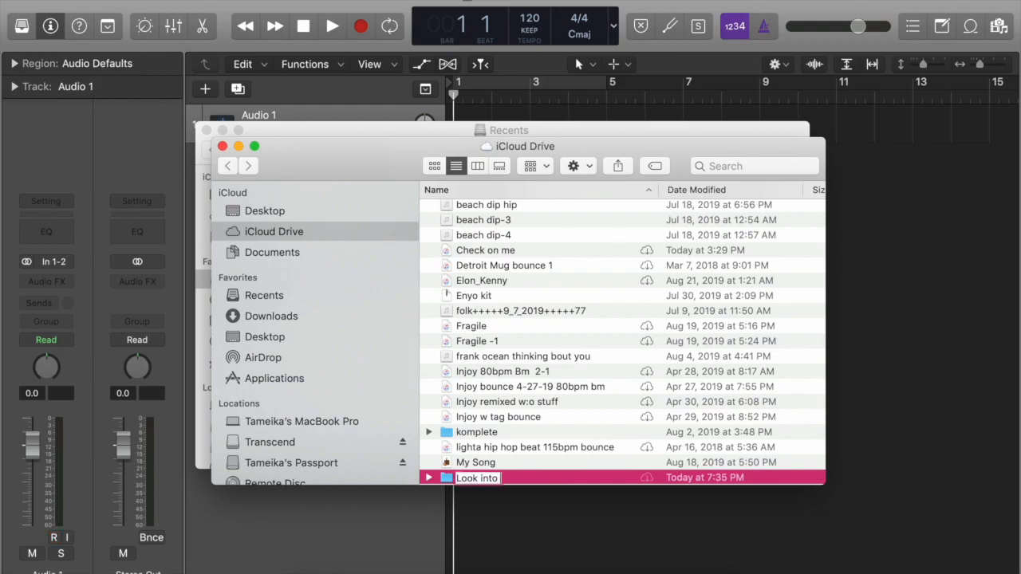
{"action": "type", "text": "your eyes trackout"}
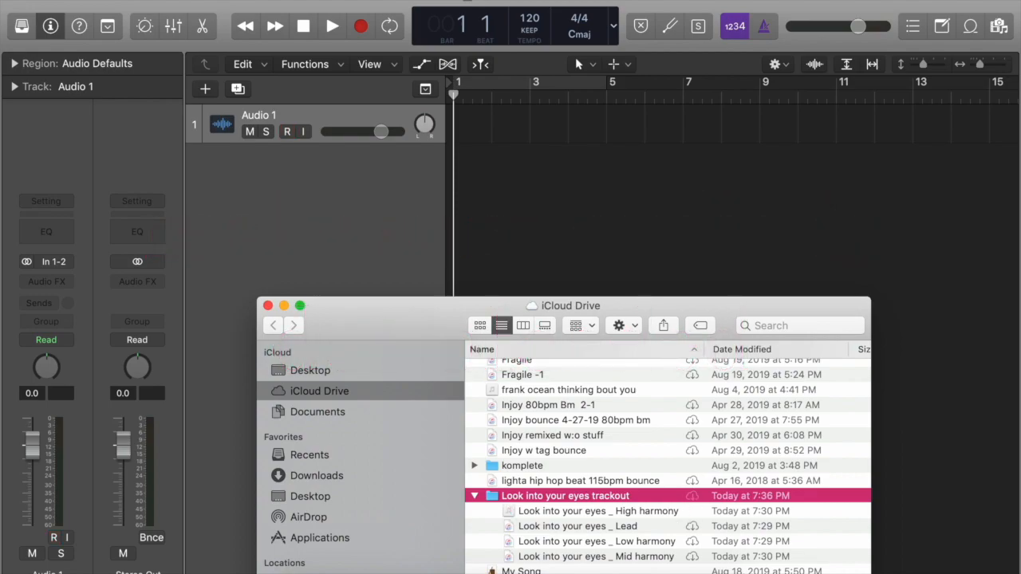
{"action": "left_click", "coordinate": [287, 132]}
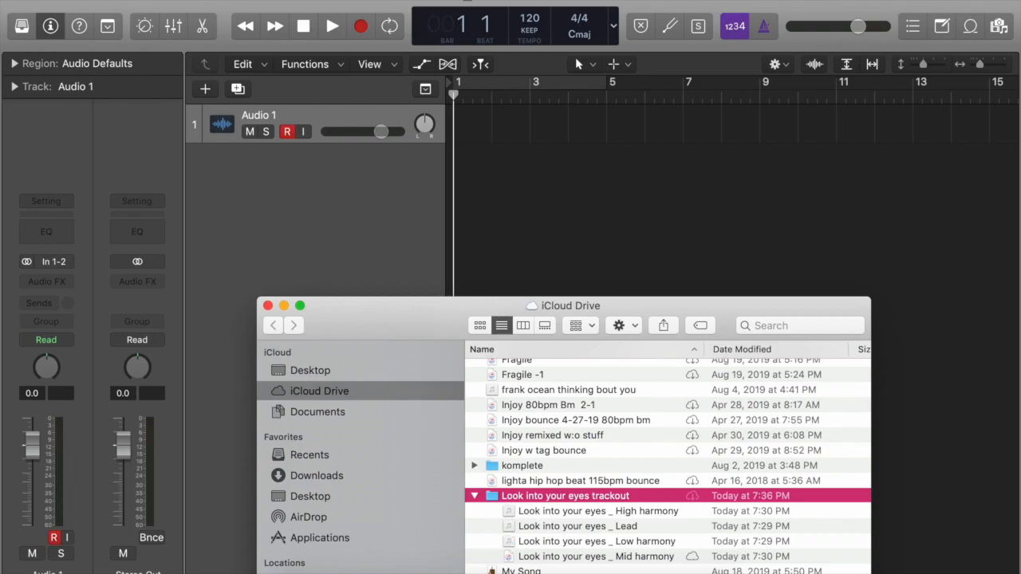
{"action": "left_click", "coordinate": [586, 556]}
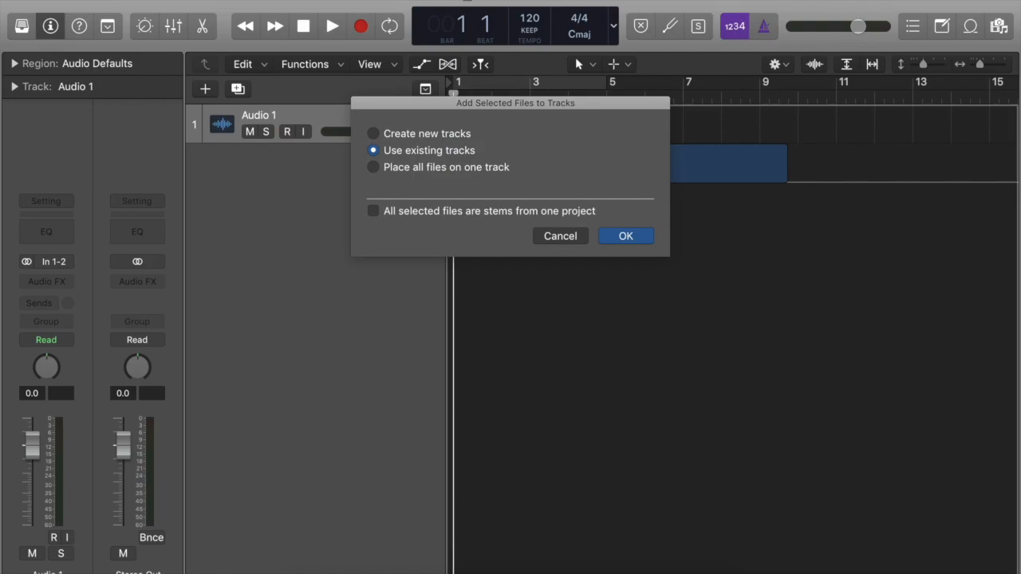
Add the four vocal WAVs as tracks and remove the duplicate Mid harmony track
{"action": "left_click", "coordinate": [626, 235]}
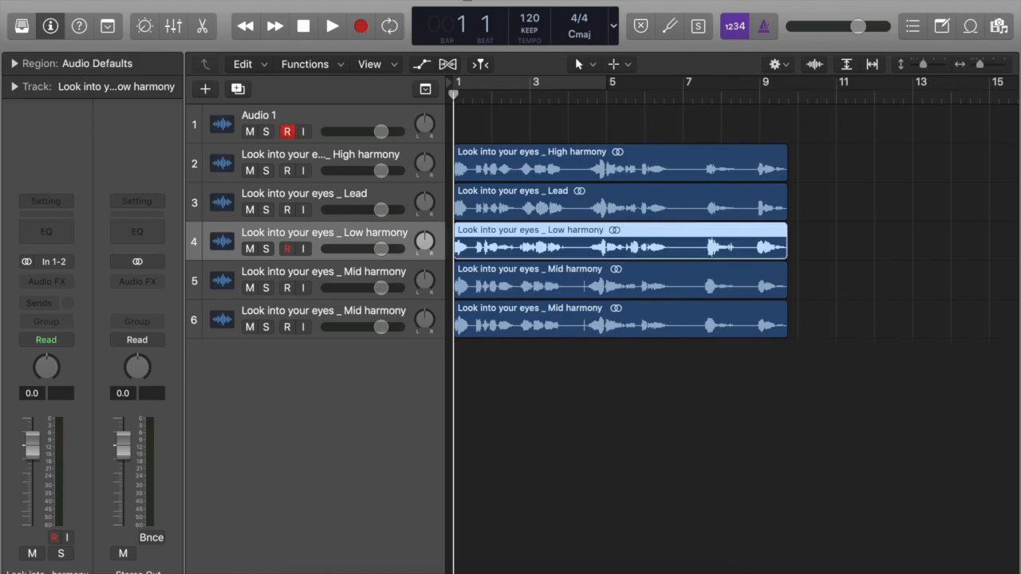
{"action": "left_click", "coordinate": [623, 279]}
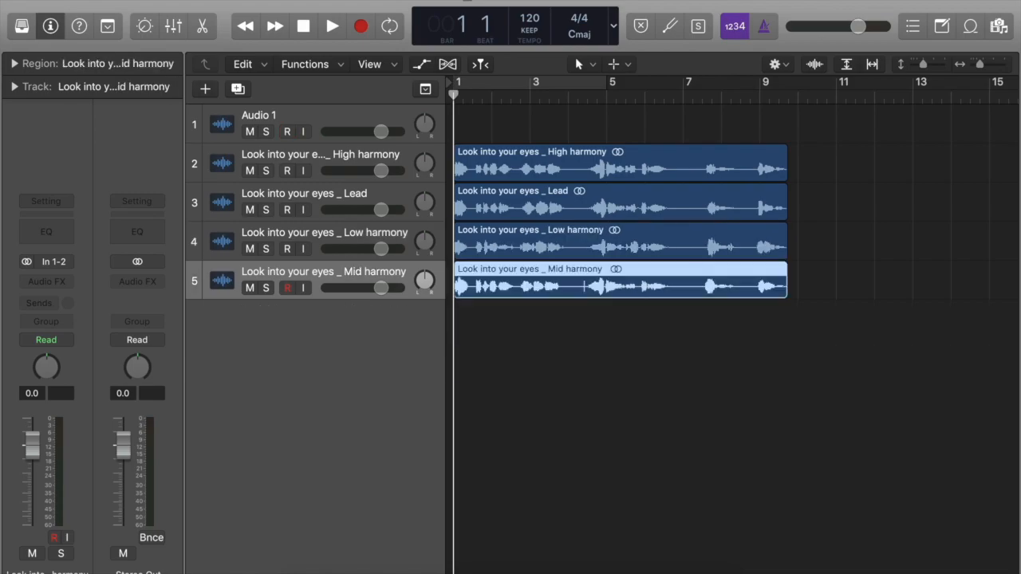
Play back the four vocal tracks and solo the High harmony track
{"action": "left_click", "coordinate": [286, 131]}
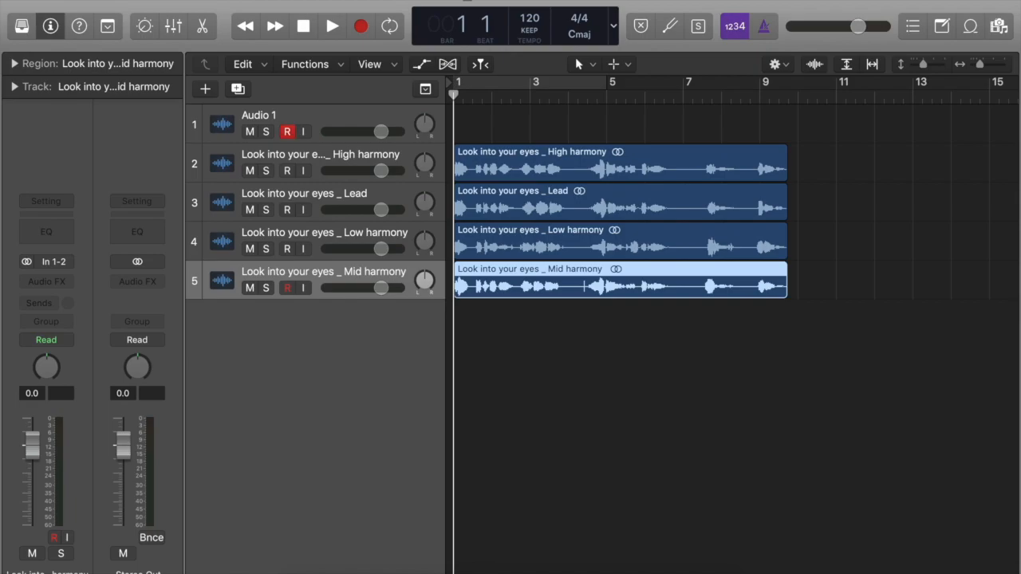
{"action": "left_click", "coordinate": [325, 26]}
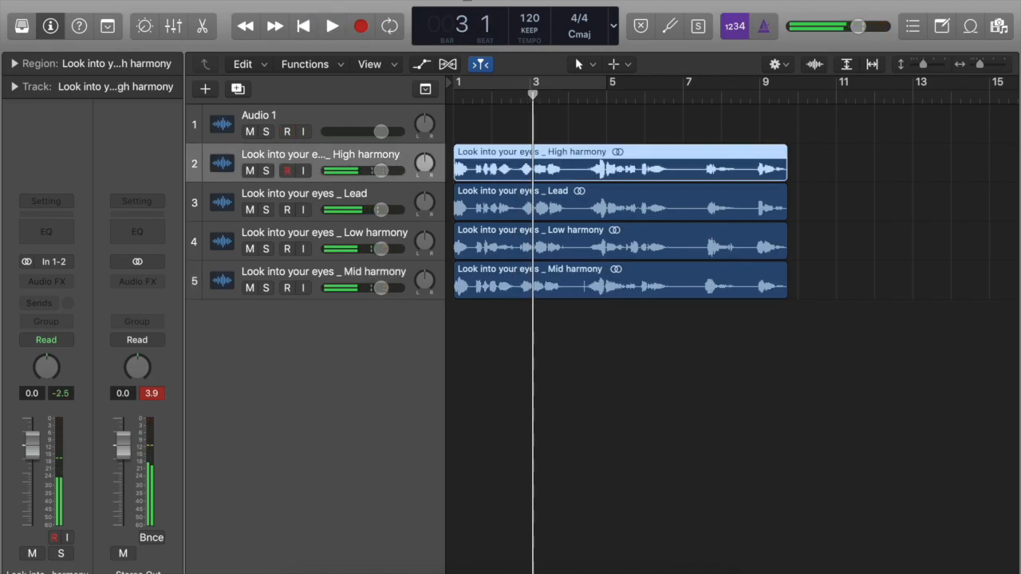
{"action": "left_click", "coordinate": [45, 232]}
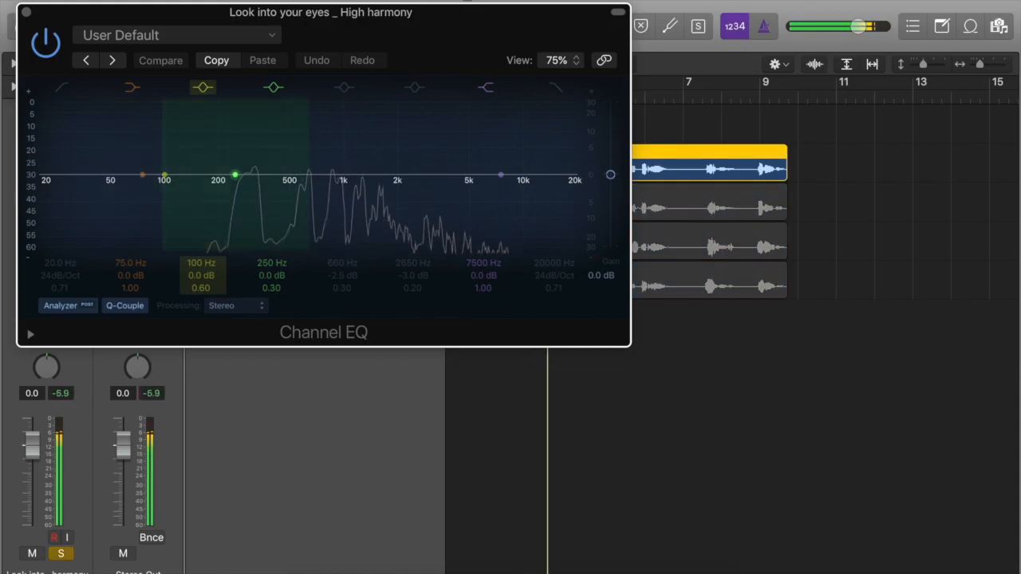
Load the Bright Vocal preset on the High harmony Channel EQ and close the plug-in
{"action": "left_click", "coordinate": [175, 35]}
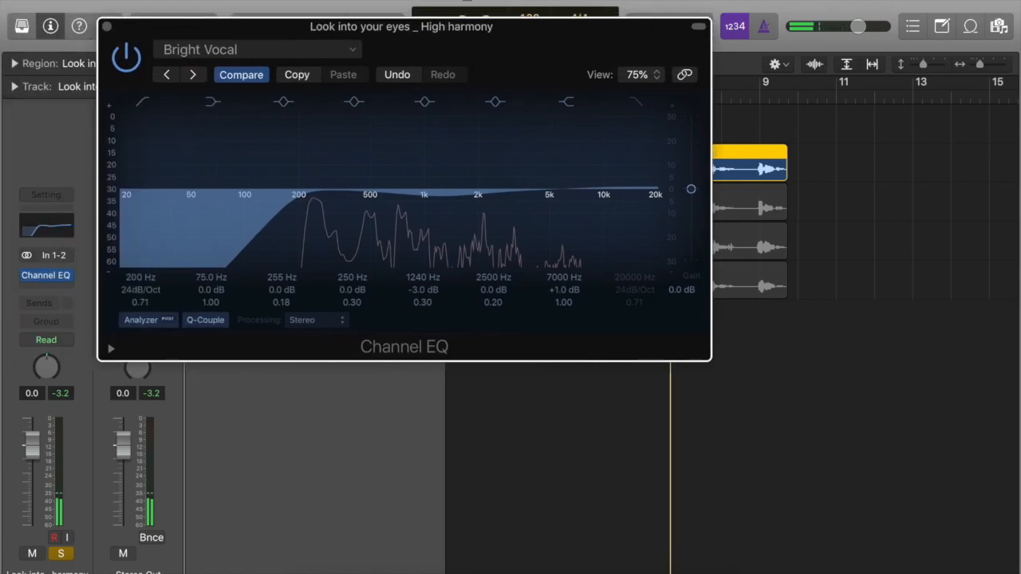
{"action": "left_click", "coordinate": [691, 26]}
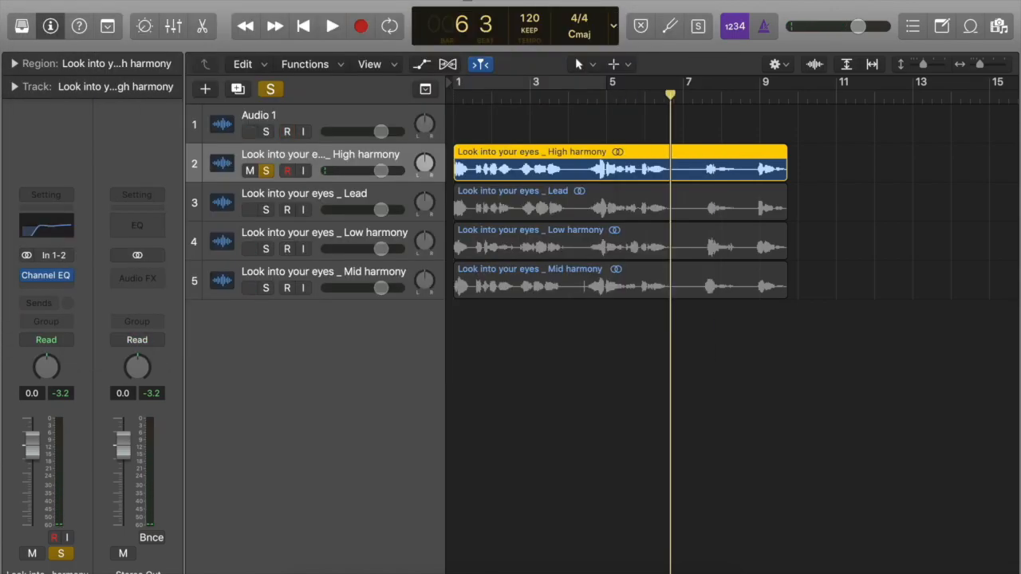